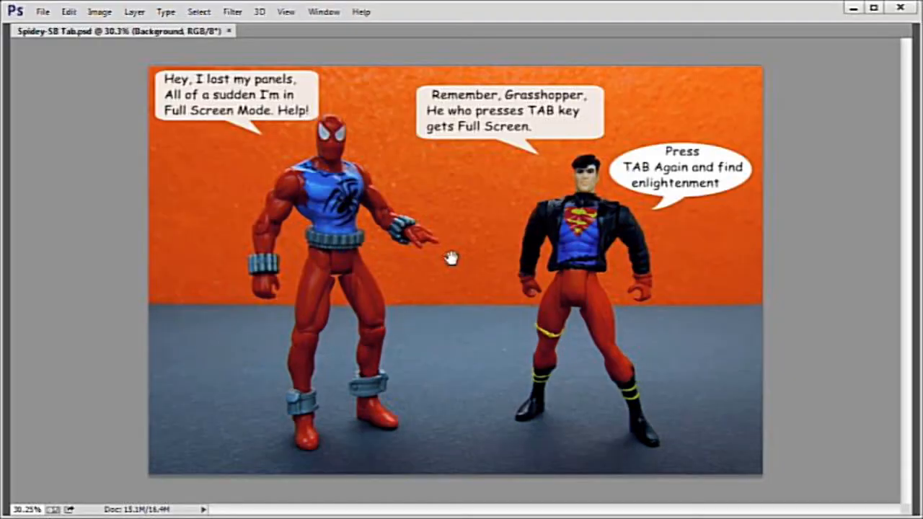
Step: Check which Image, Layer and Edit menu commands are unavailable for GreenBub
key(tab)
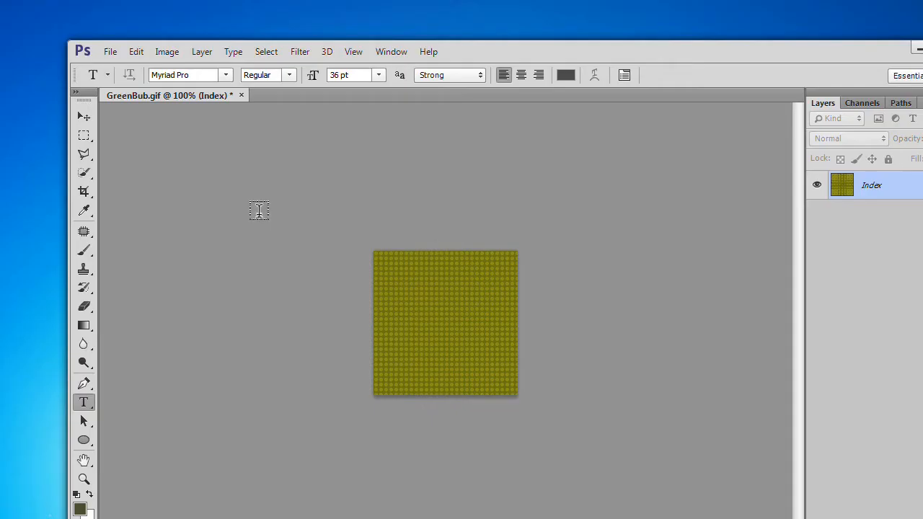
click(167, 51)
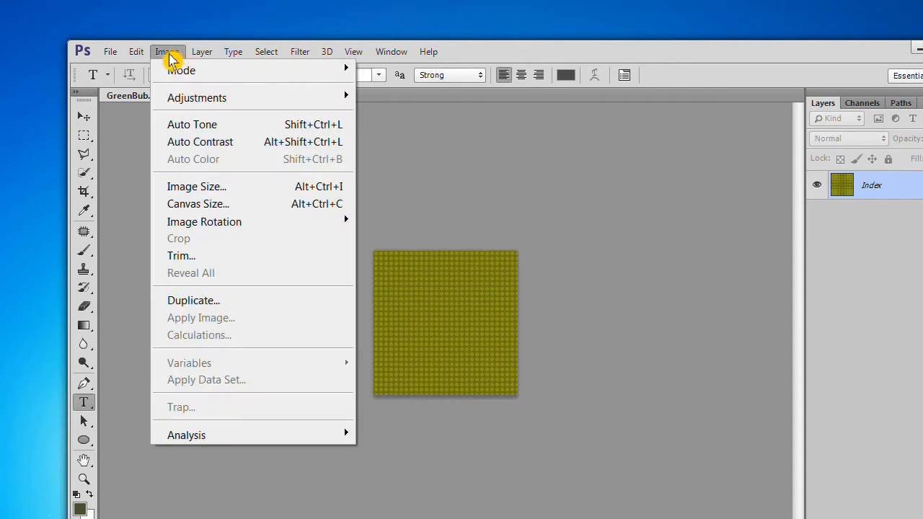
mouse_move(181, 69)
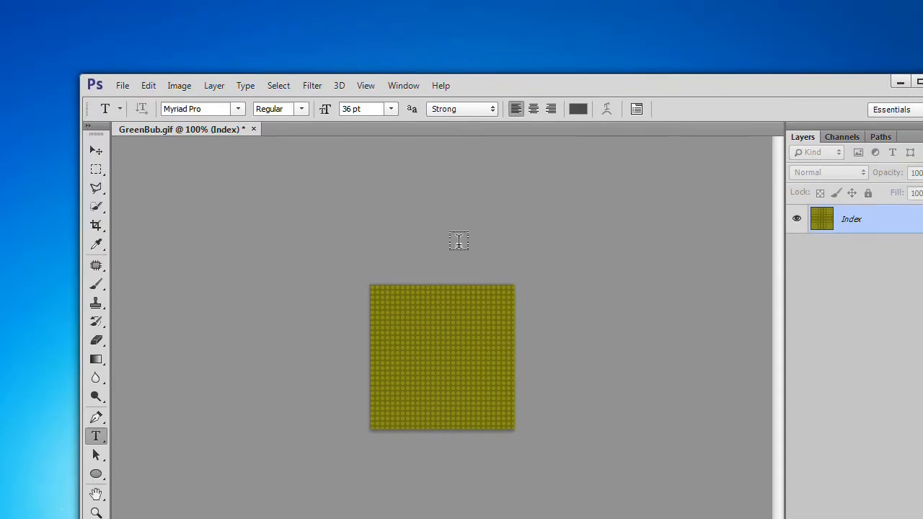
mouse_move(310, 104)
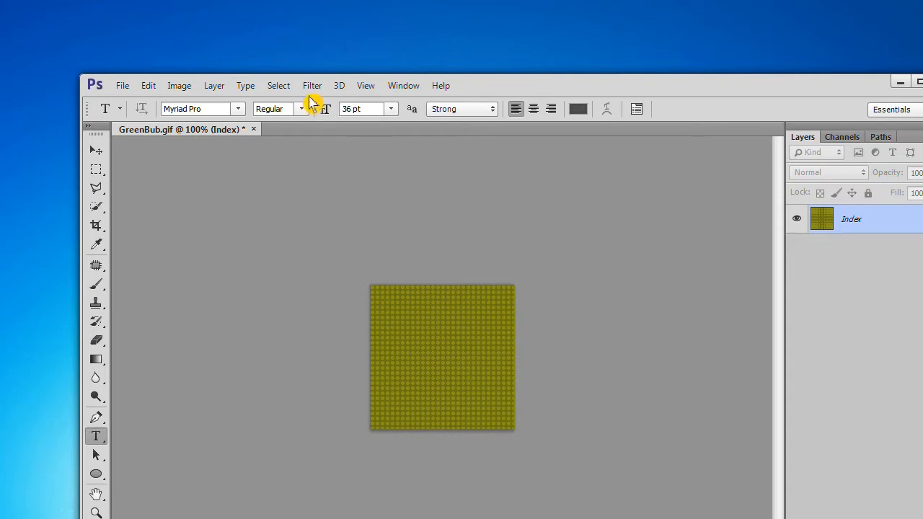
click(213, 85)
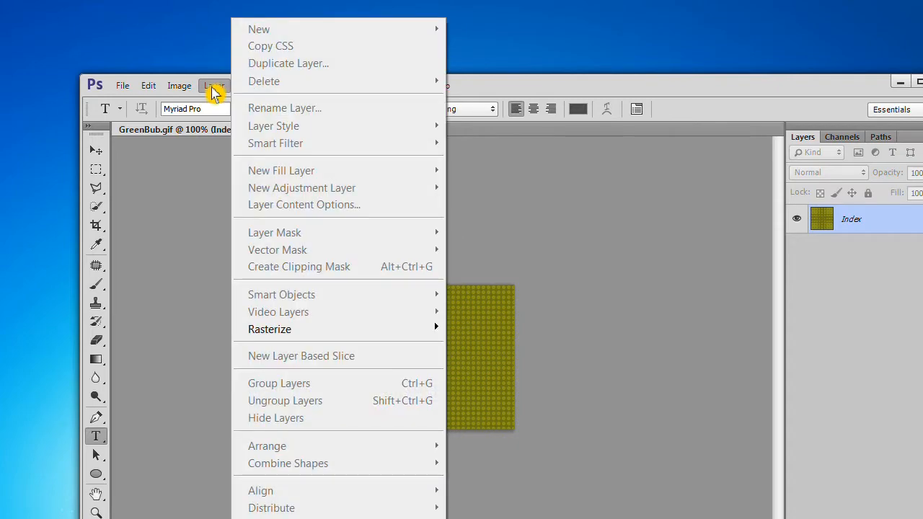
click(148, 85)
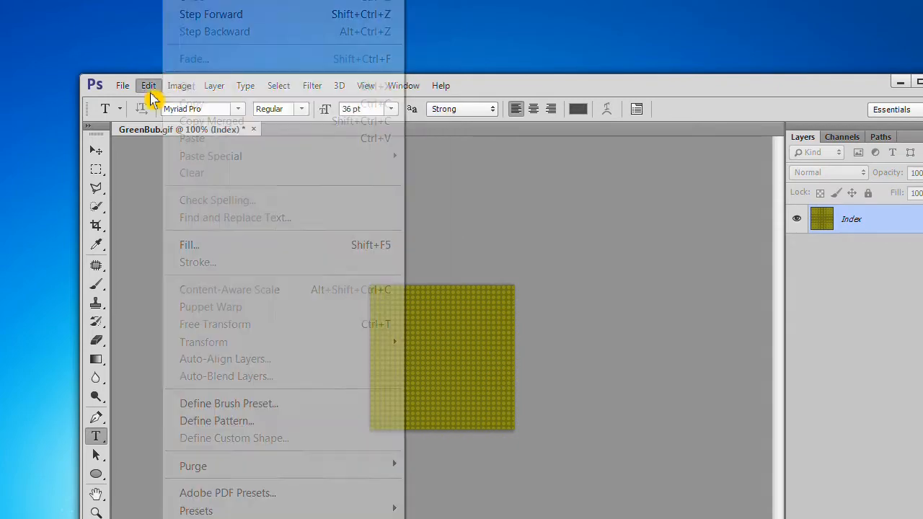
click(148, 85)
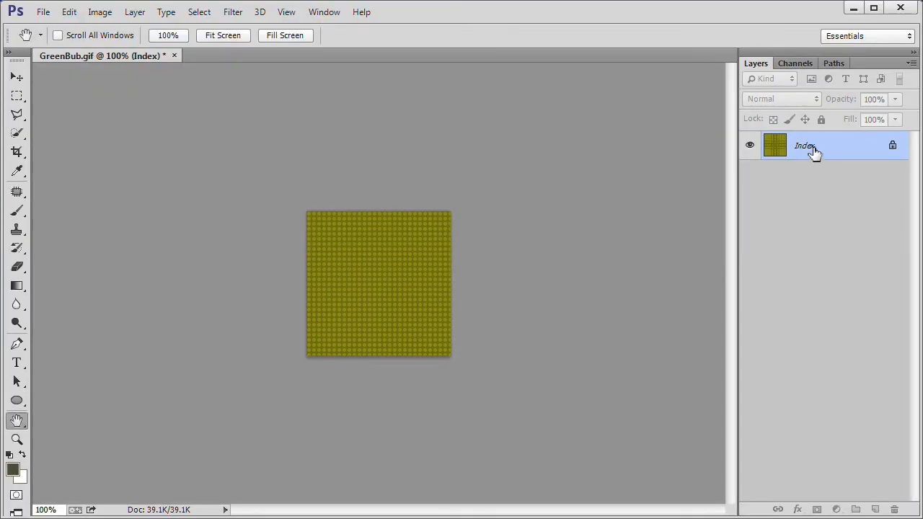
Step: Review the Index layer's options, then switch the image mode to RGB Color
right_click(804, 144)
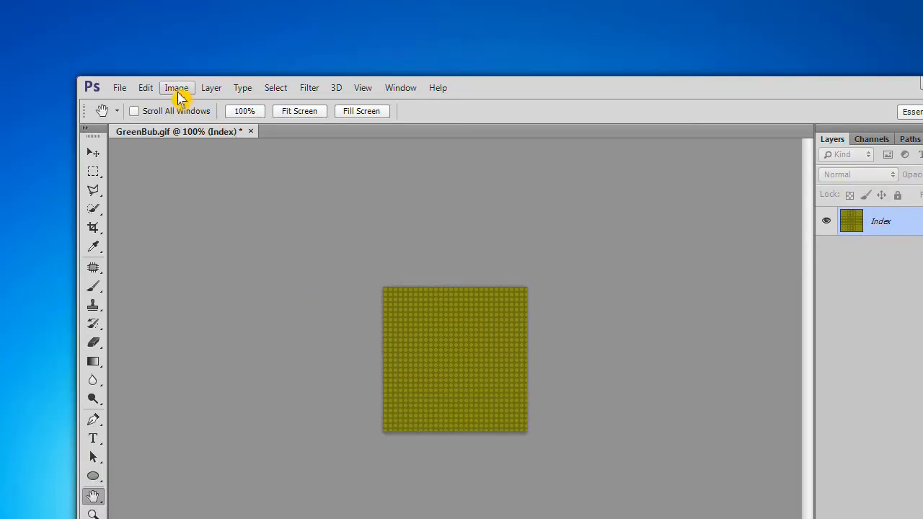
click(176, 87)
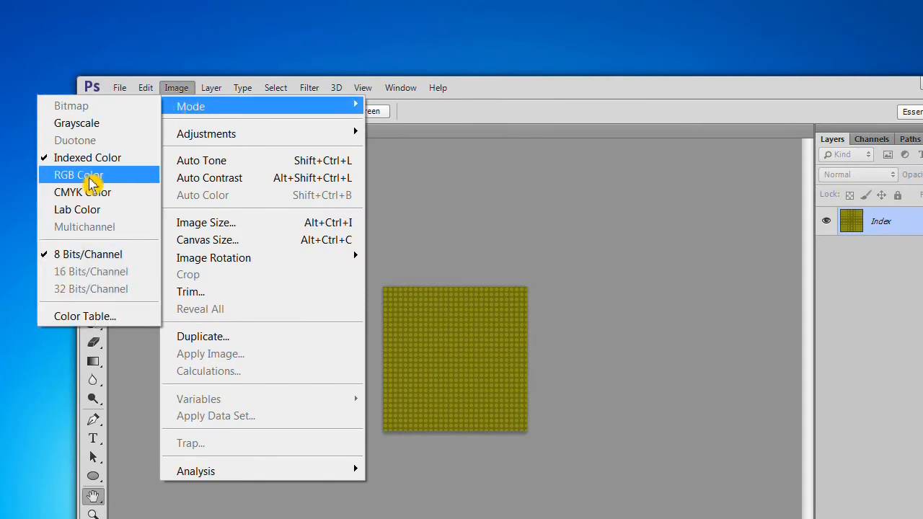
click(78, 175)
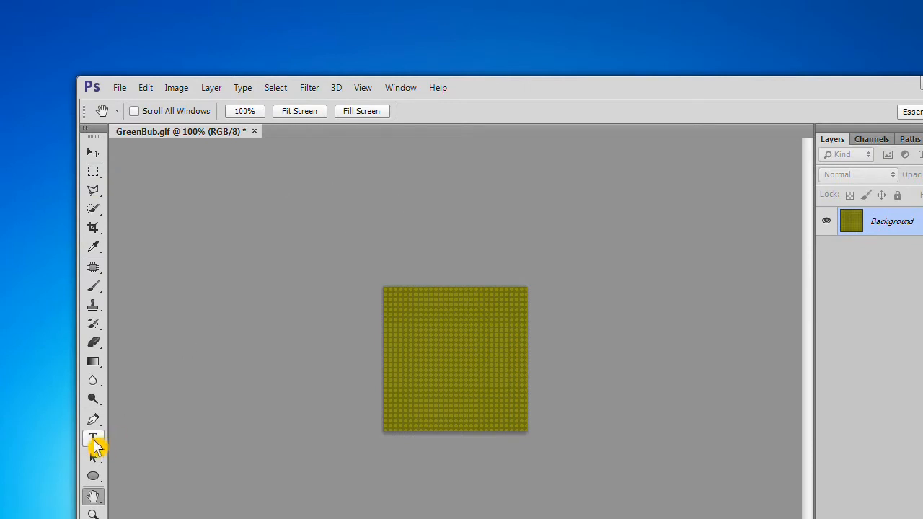
Step: Add the text 'test', then convert to Indexed Color, flattening and accepting the palette
text(test)
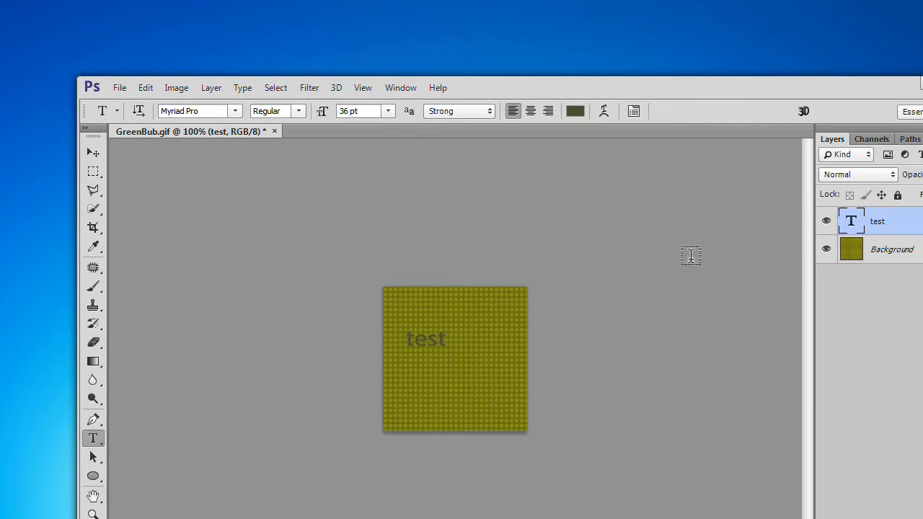
mouse_move(651, 309)
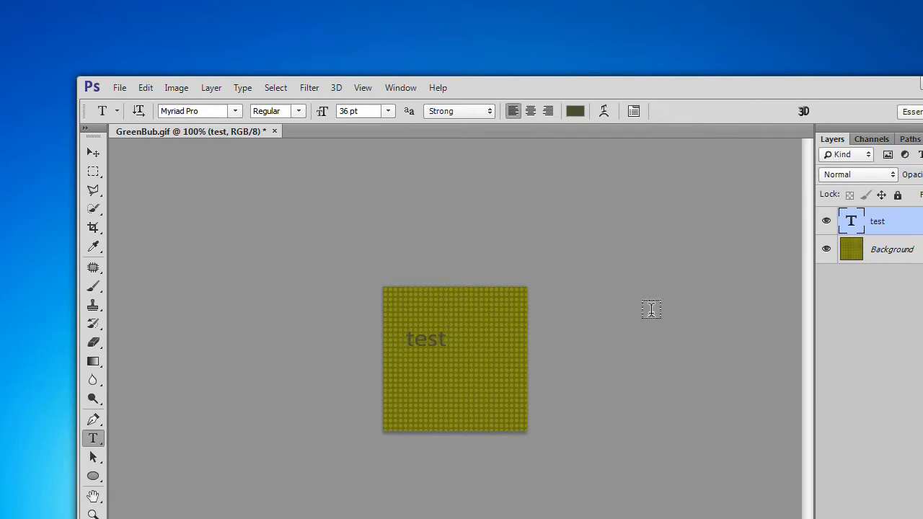
click(175, 87)
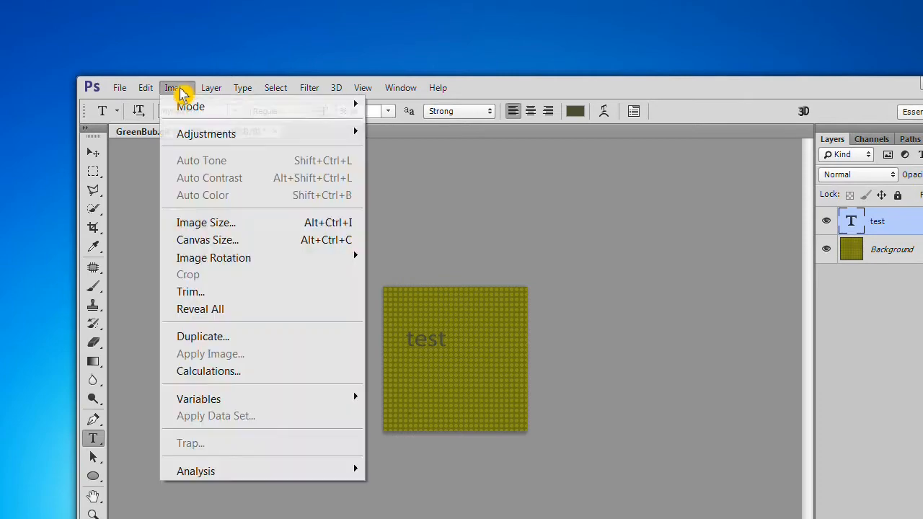
mouse_move(191, 106)
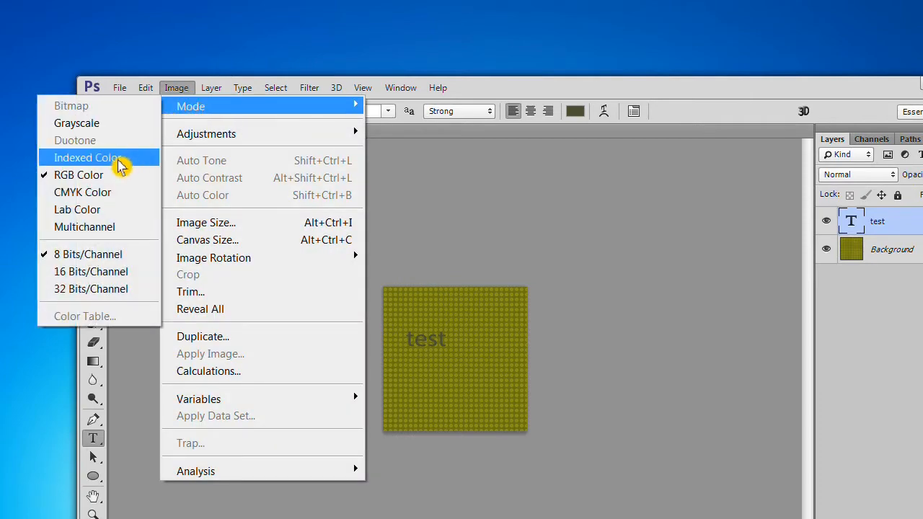
click(87, 157)
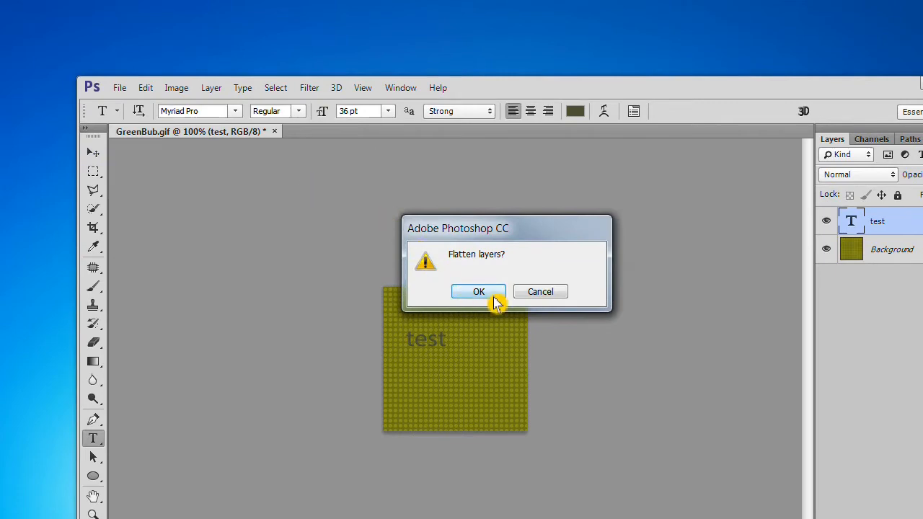
click(479, 291)
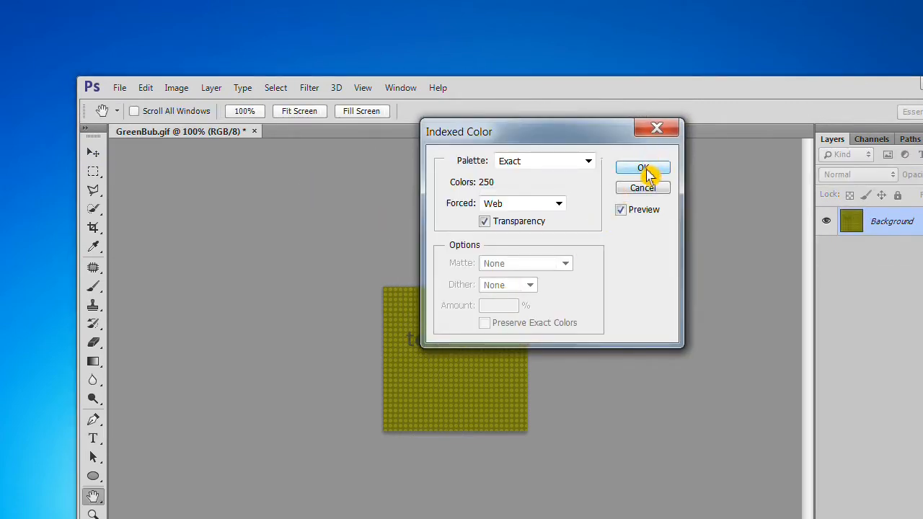
click(642, 168)
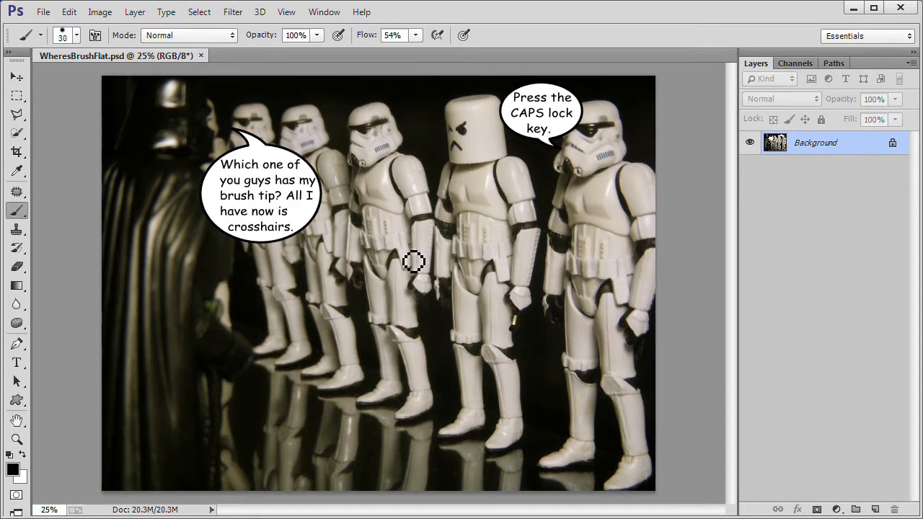
mouse_move(434, 134)
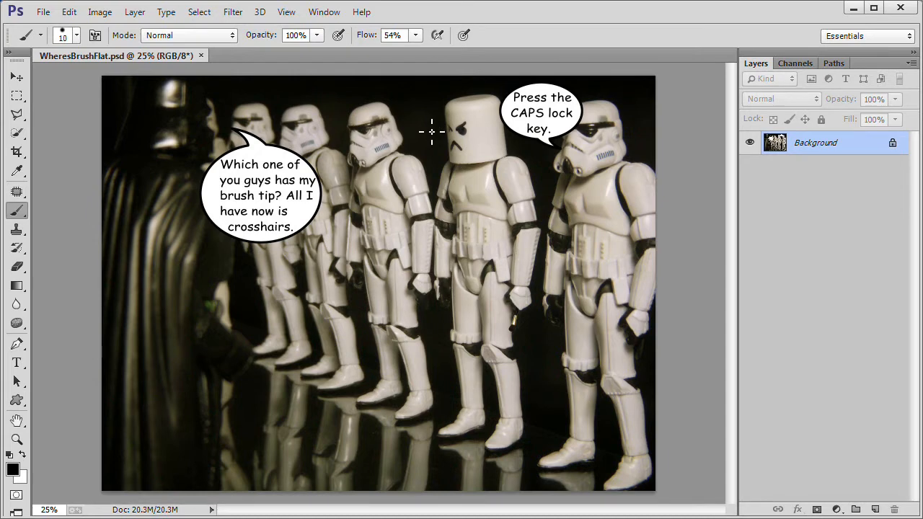
mouse_move(426, 137)
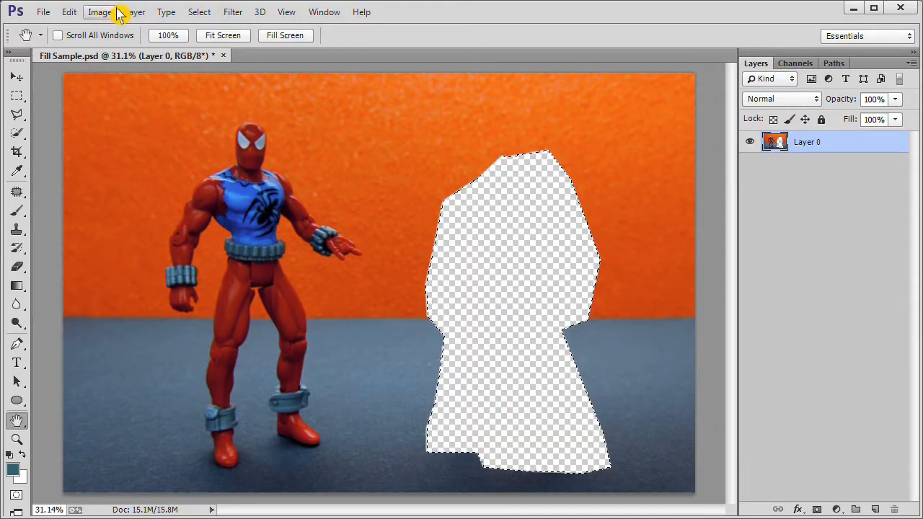
Step: Expand the cut-out selection and apply a Content-Aware fill
click(199, 11)
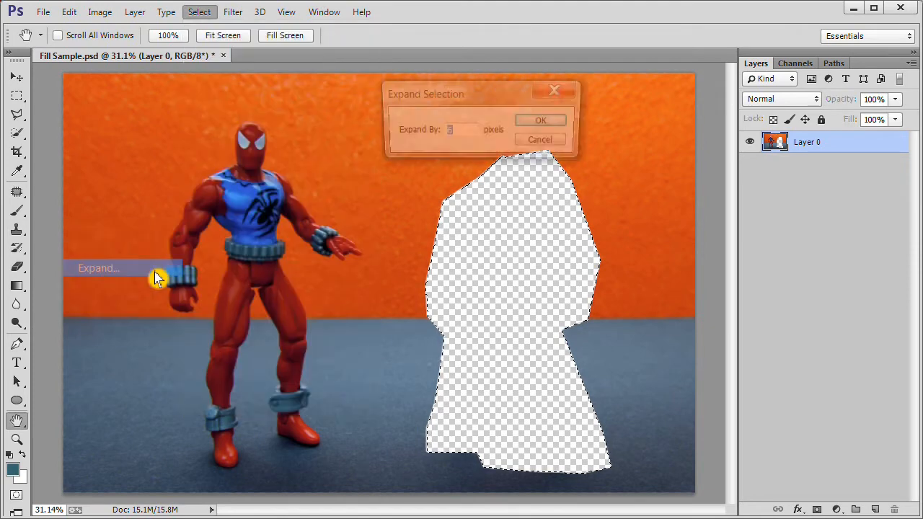
click(540, 120)
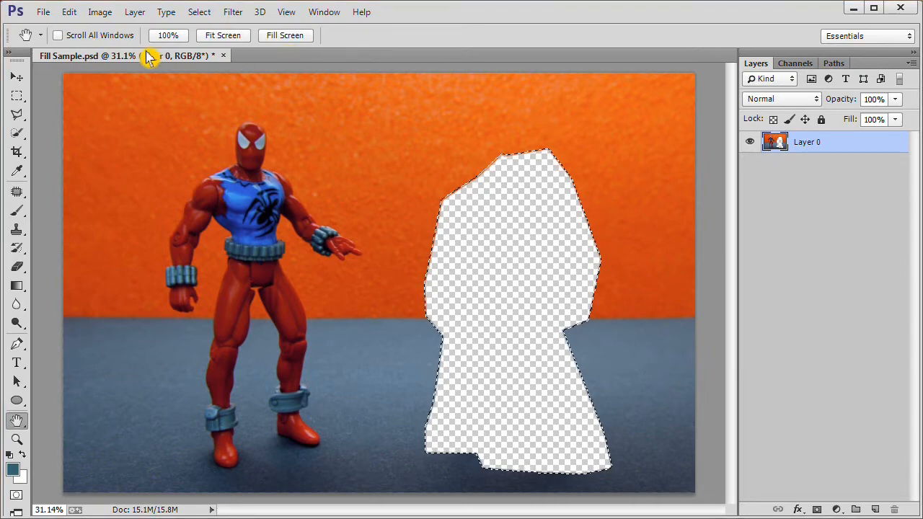
click(70, 12)
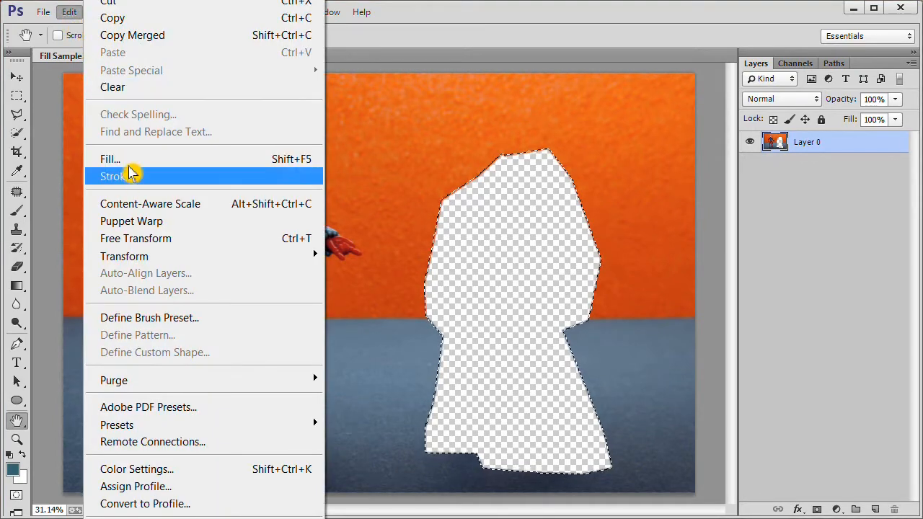
click(110, 159)
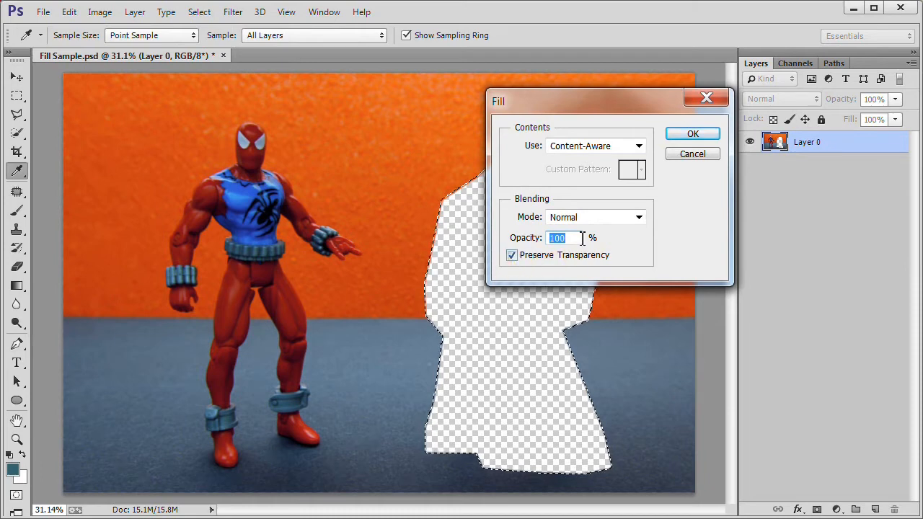
click(691, 133)
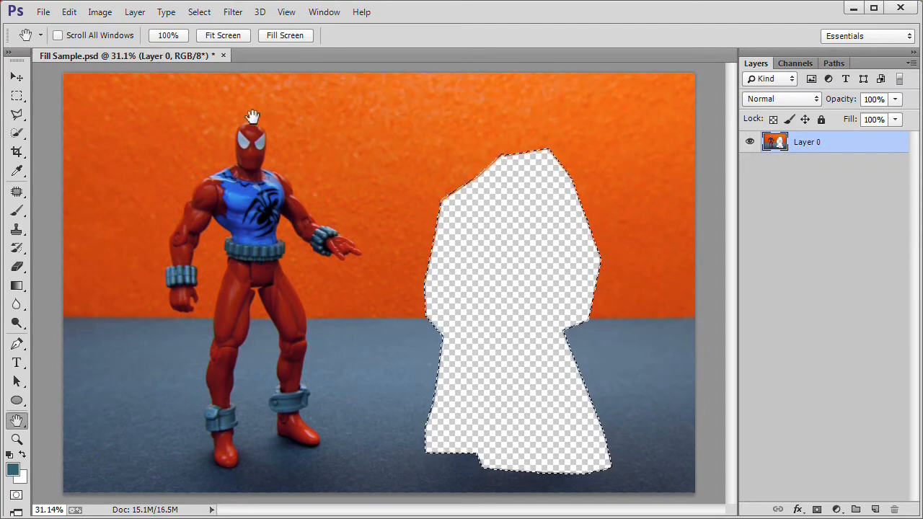
Step: Redo the Content-Aware fill with Preserve Transparency unchecked
click(69, 12)
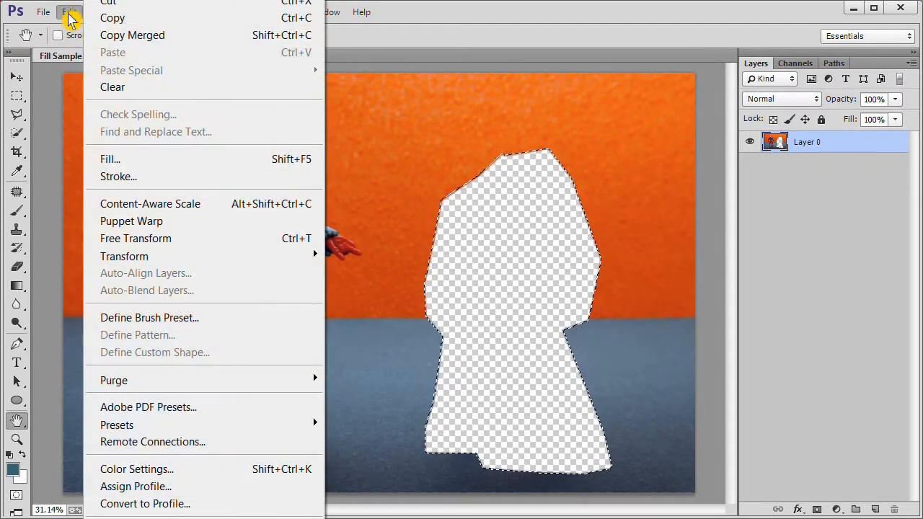
click(109, 159)
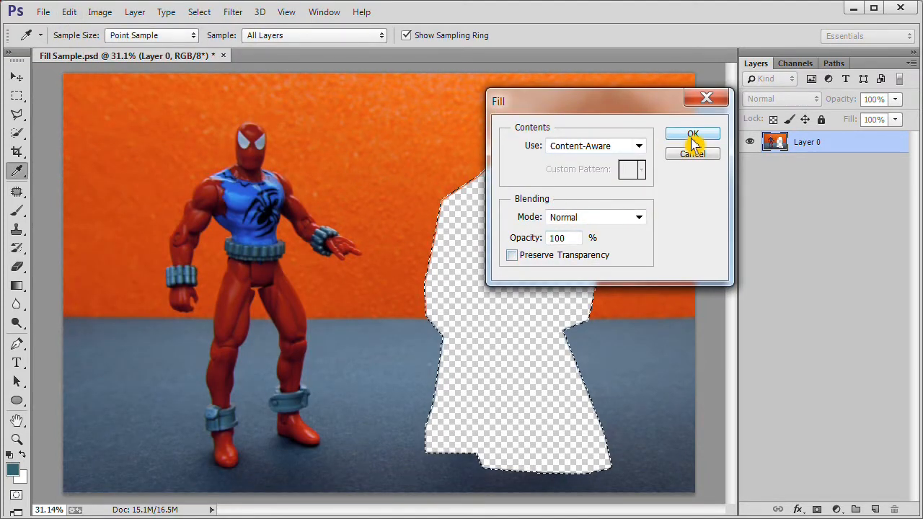
click(692, 135)
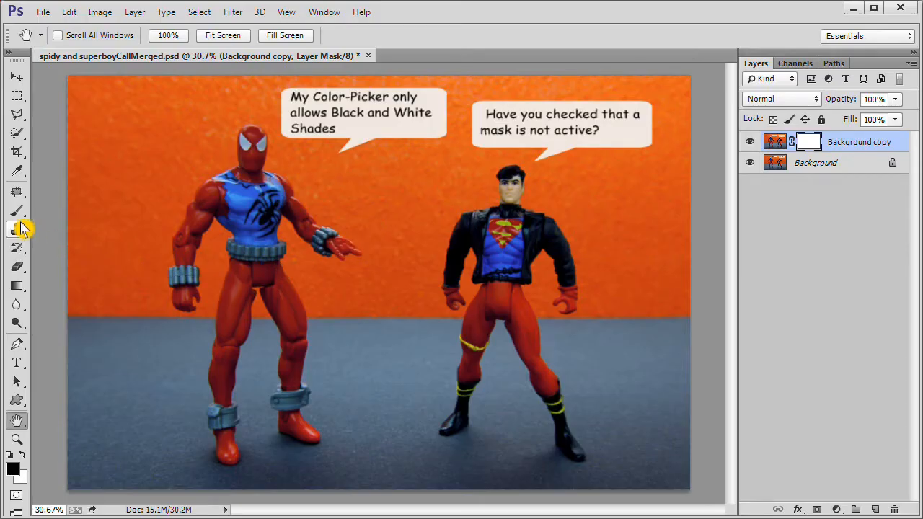
Step: Try choosing a red foreground colour in the Color Picker, then close it
click(17, 210)
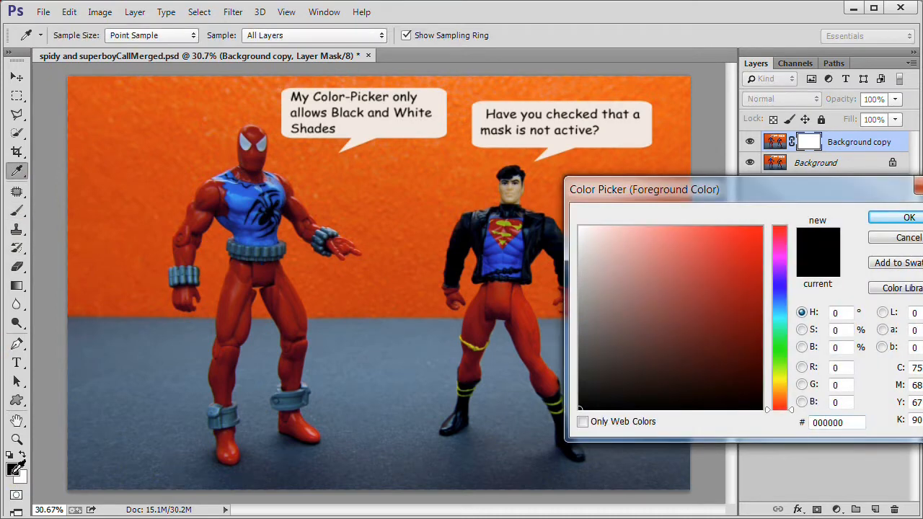
click(719, 244)
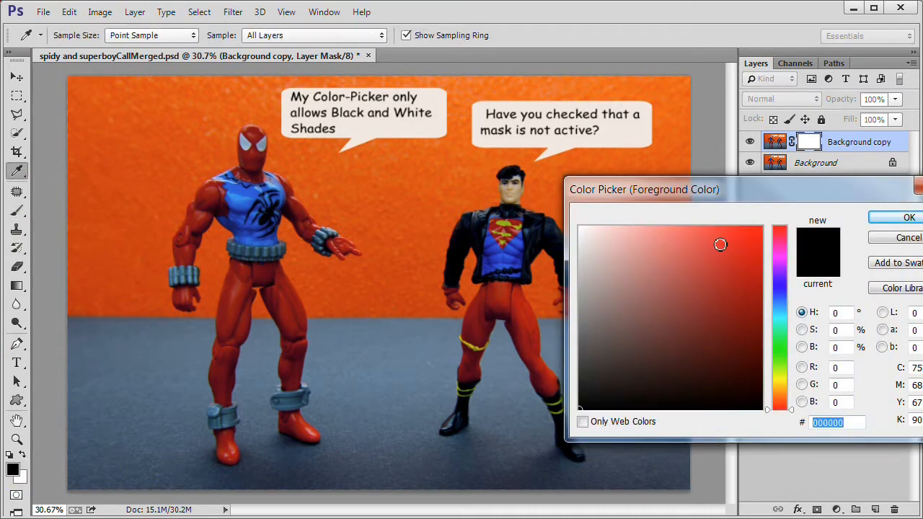
click(909, 217)
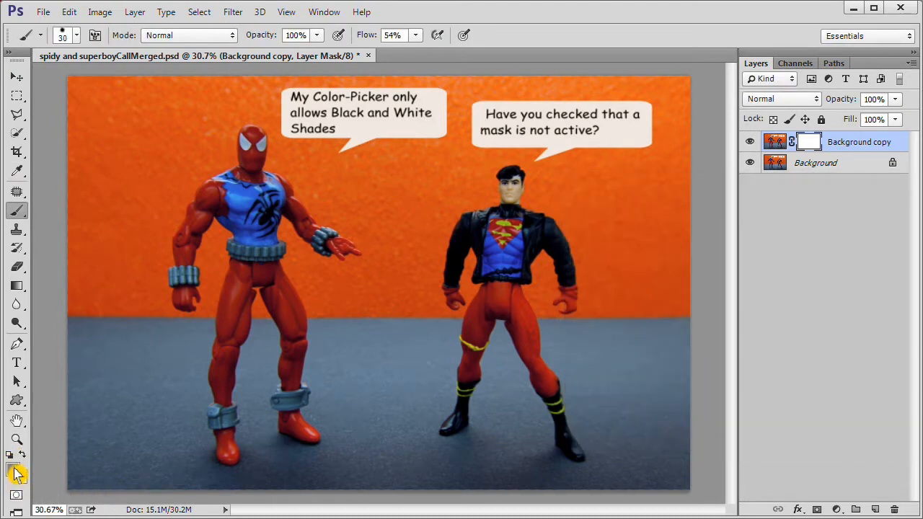
mouse_move(114, 463)
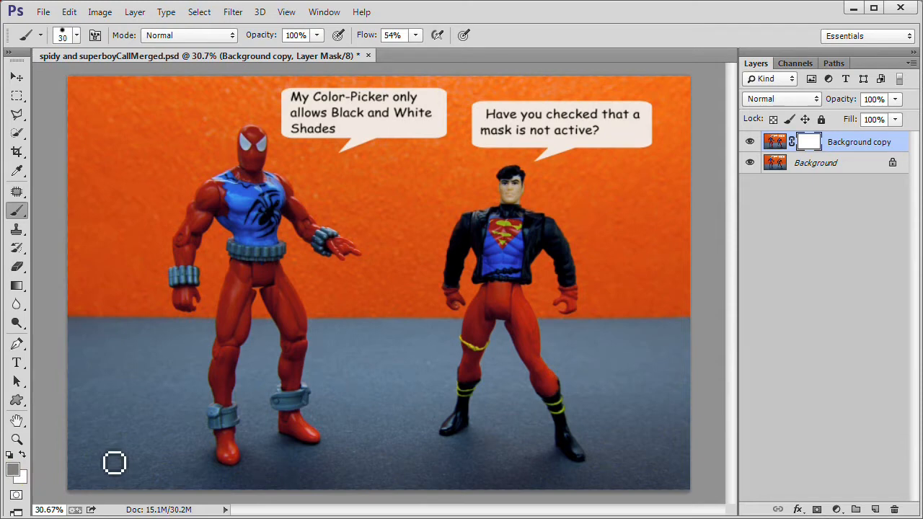
mouse_move(329, 198)
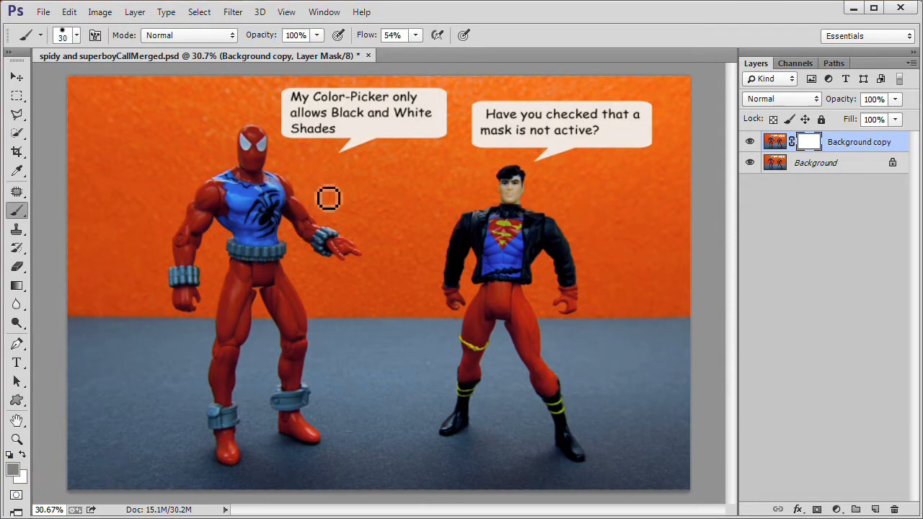
mouse_move(684, 207)
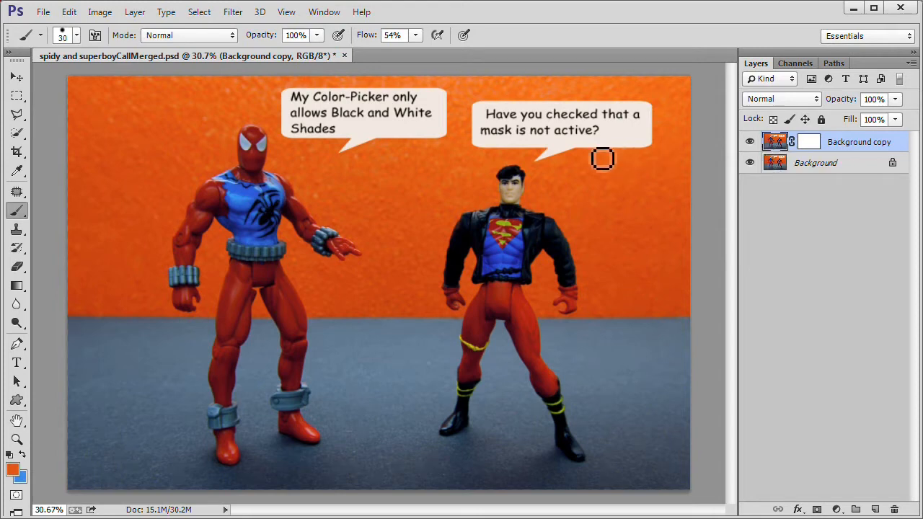
mouse_move(584, 171)
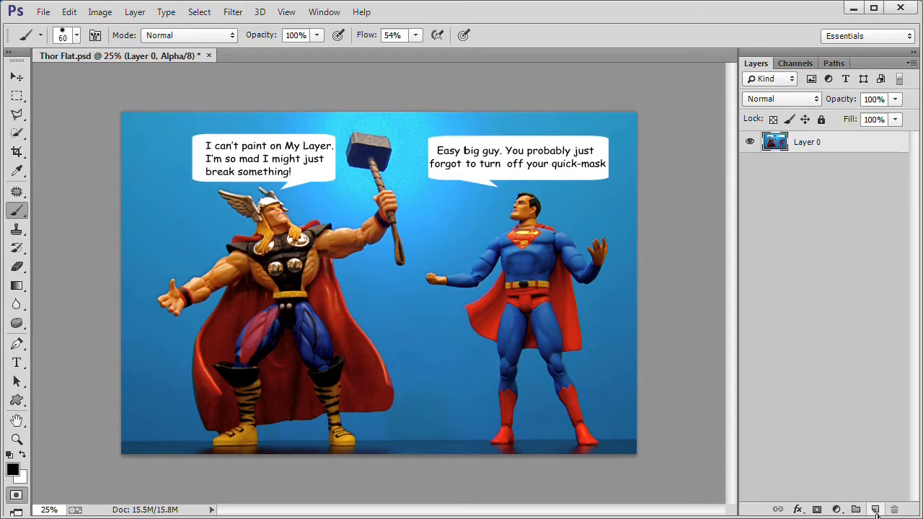
Step: Add a new layer, target Layer 0, try painting, and dismiss the hidden-channel errors
click(874, 509)
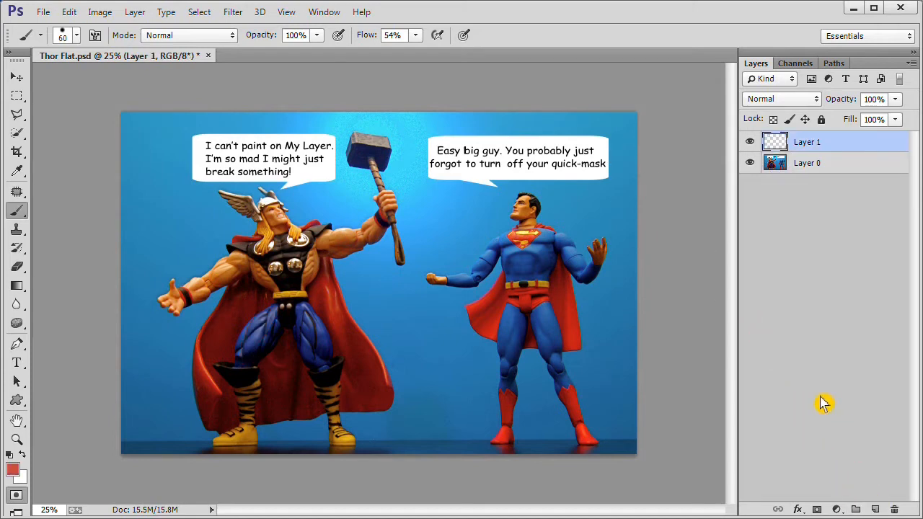
mouse_move(836, 160)
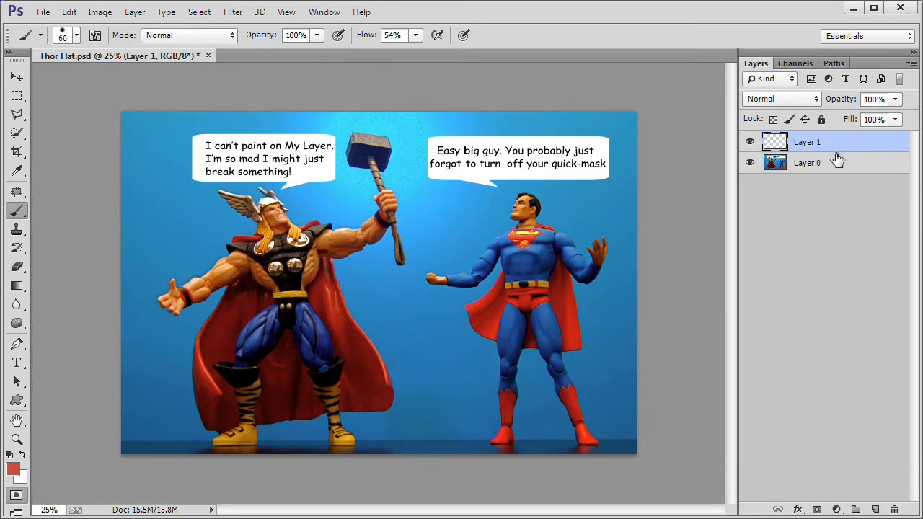
click(807, 162)
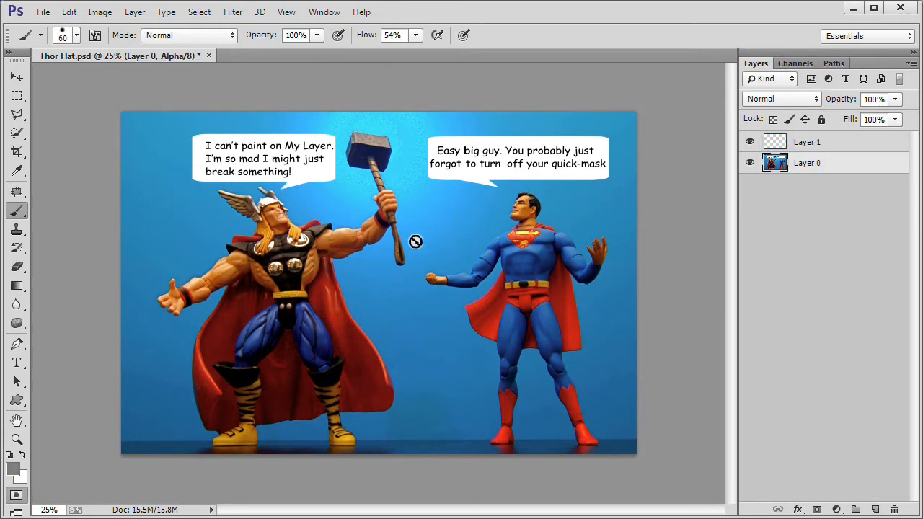
click(414, 241)
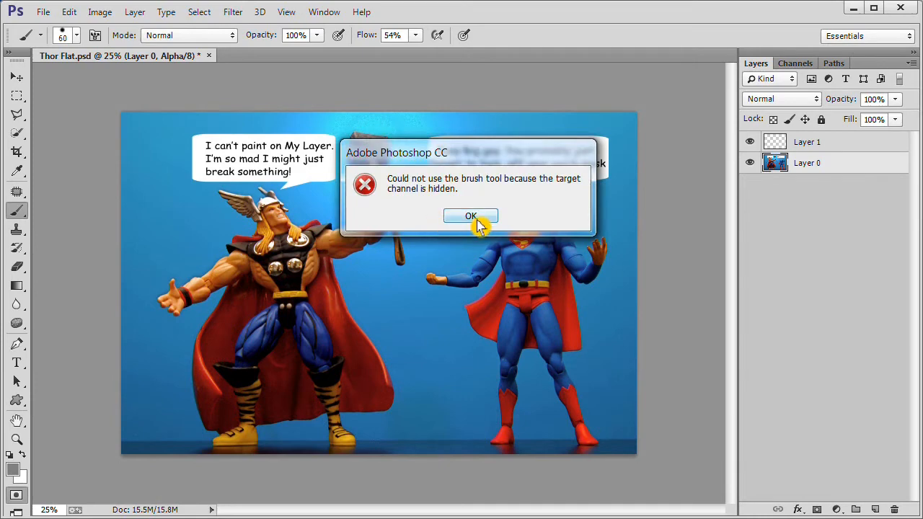
click(471, 215)
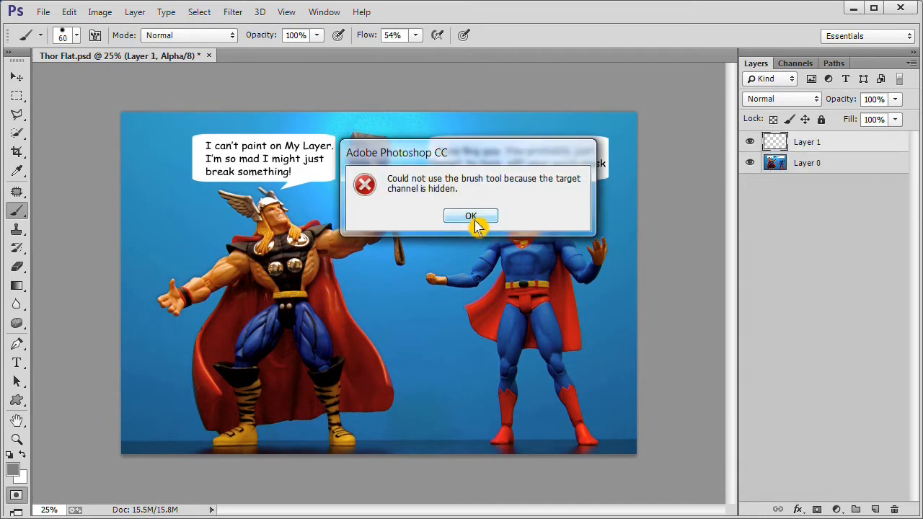
click(471, 216)
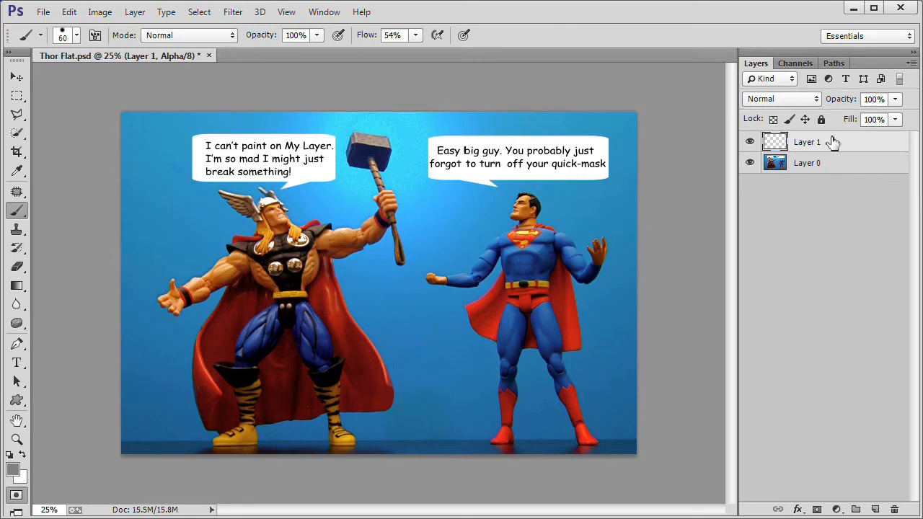
mouse_move(829, 144)
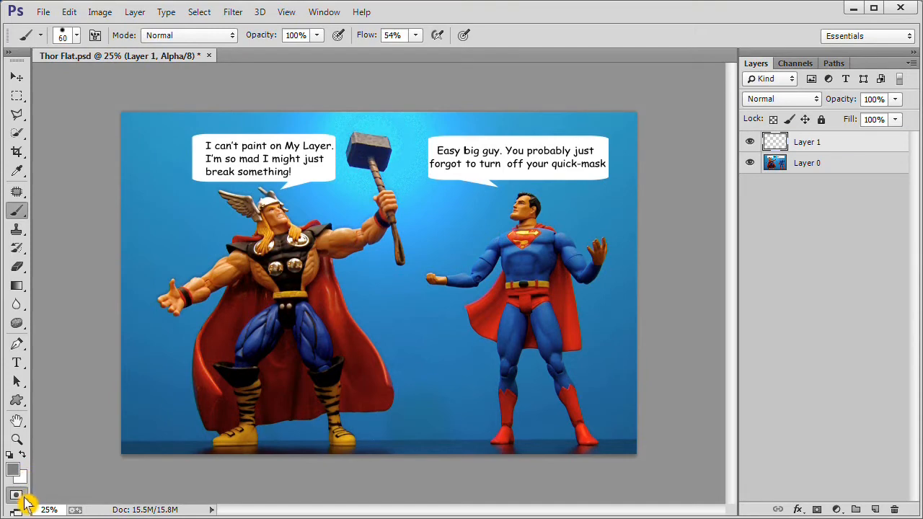
Step: Exit Quick Mask mode and deselect the leftover selection
click(16, 495)
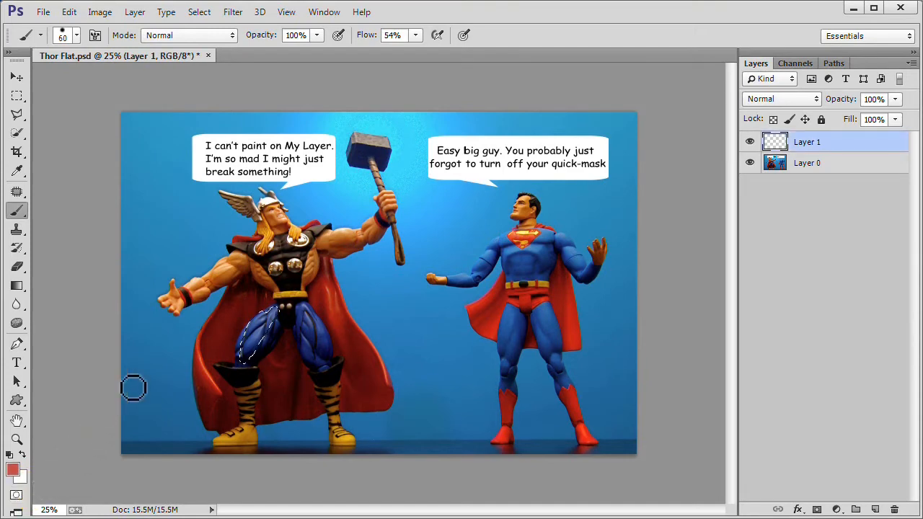
click(199, 11)
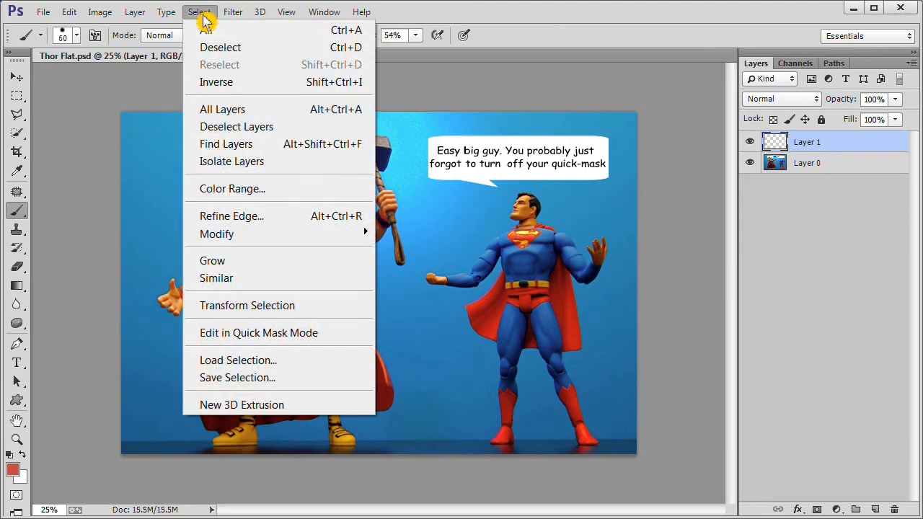
mouse_move(228, 47)
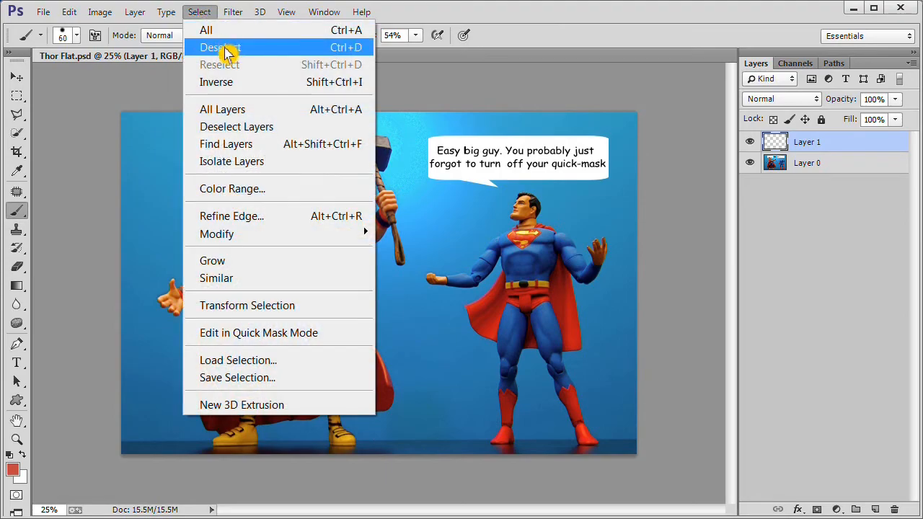
click(220, 46)
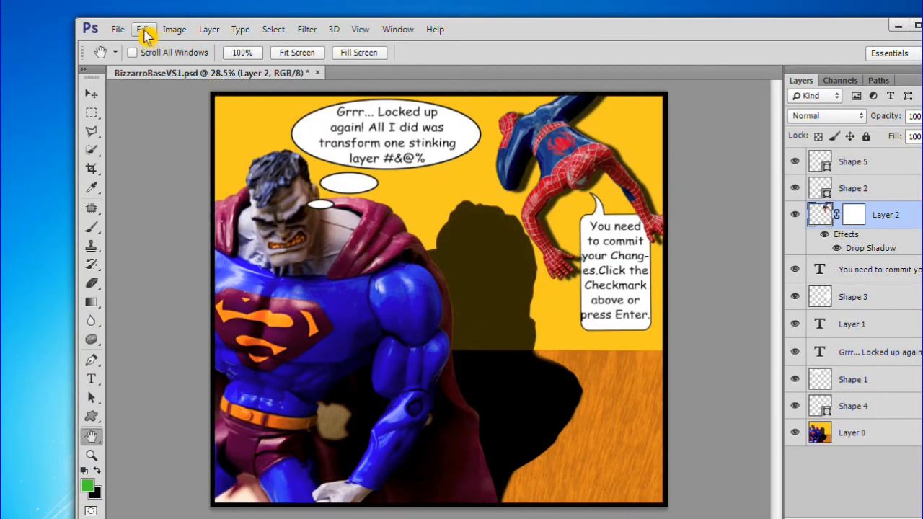
Step: Start Edit > Transform > Scale on Layer 2, then cancel the transform
click(144, 29)
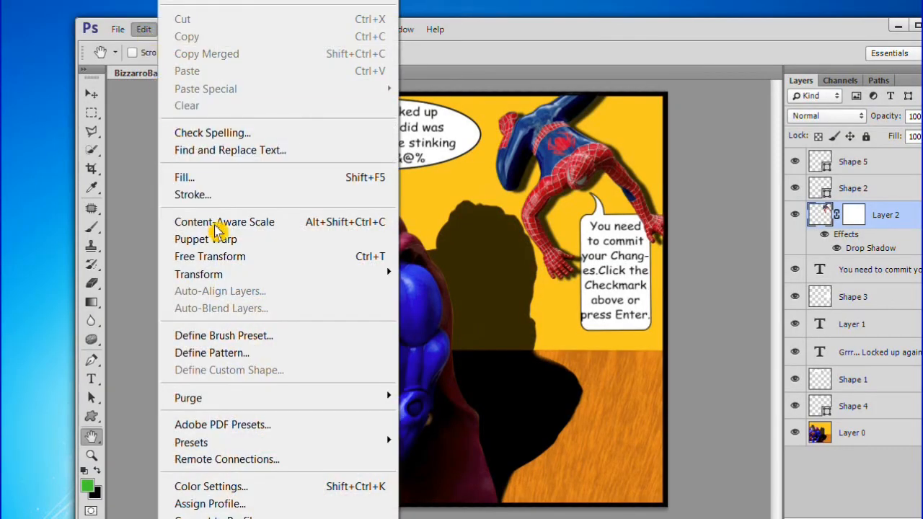
mouse_move(198, 274)
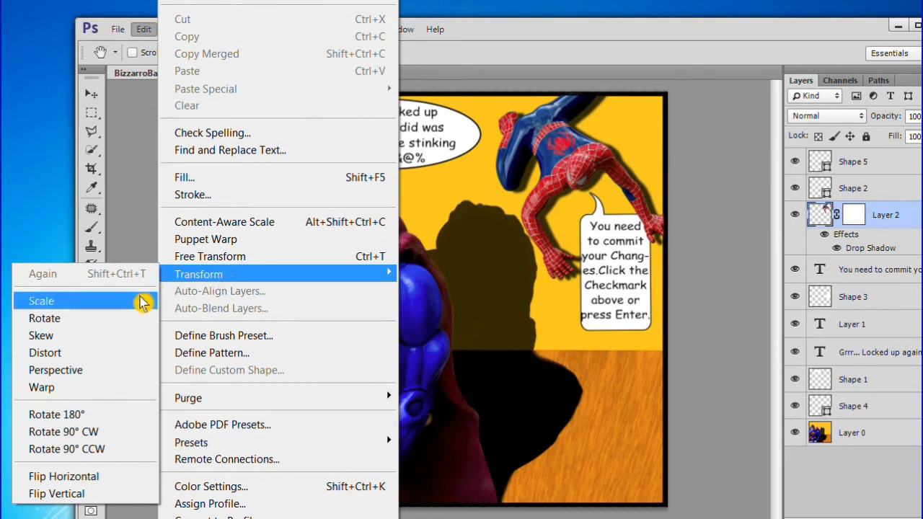
click(41, 300)
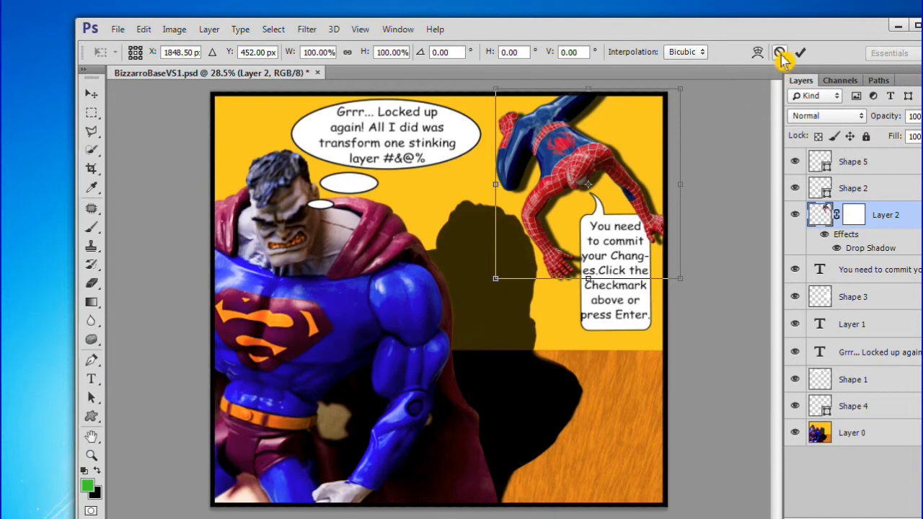
click(800, 52)
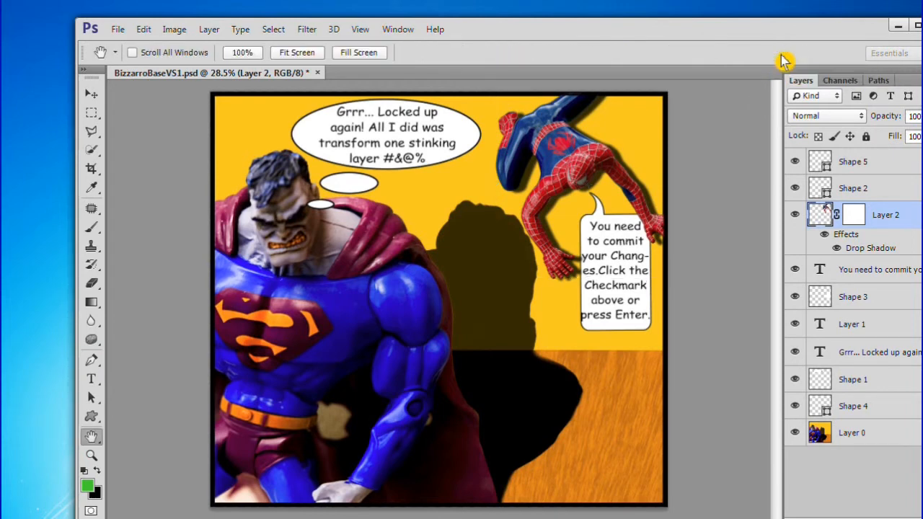
mouse_move(748, 99)
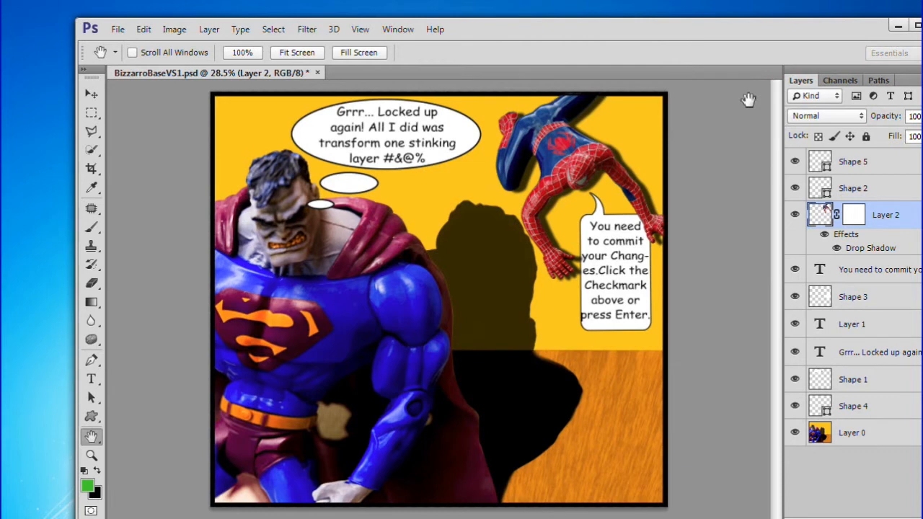
mouse_move(111, 375)
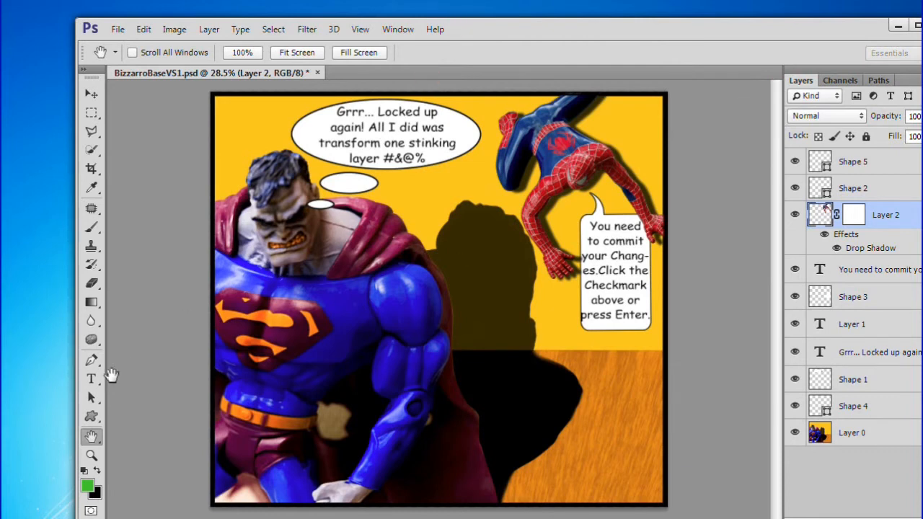
Step: Edit the Spider-Man speech bubble text, adding a space after 'Changes.', and commit
click(91, 378)
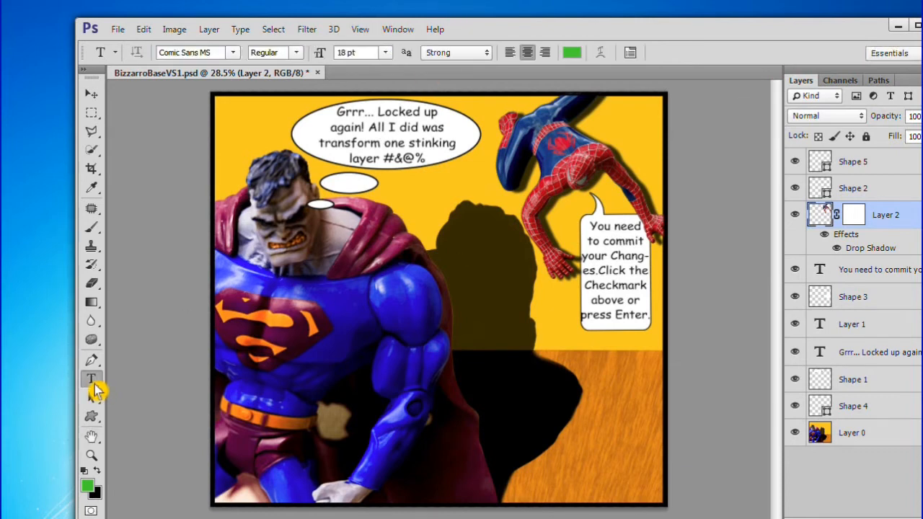
mouse_move(772, 258)
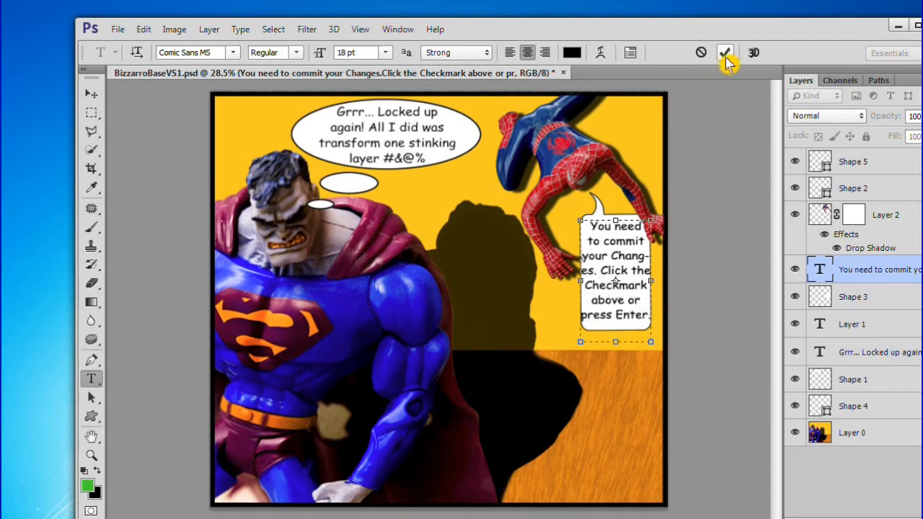
click(725, 52)
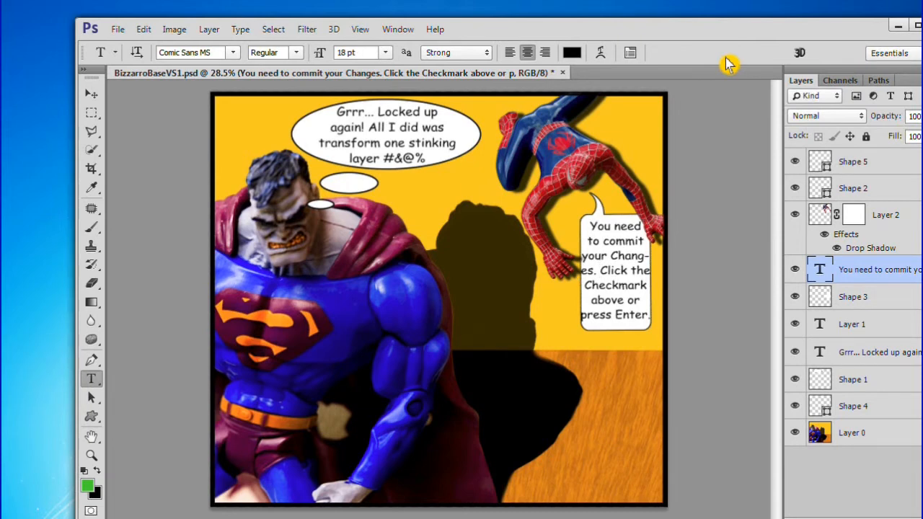
mouse_move(394, 137)
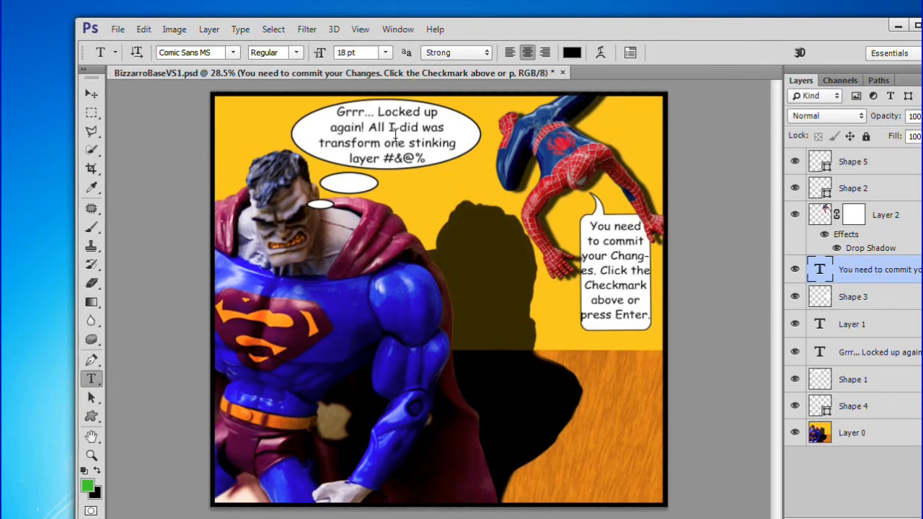
Step: With the Move tool, cancel Spider-Man's pending resize, then begin cropping the comic
click(91, 94)
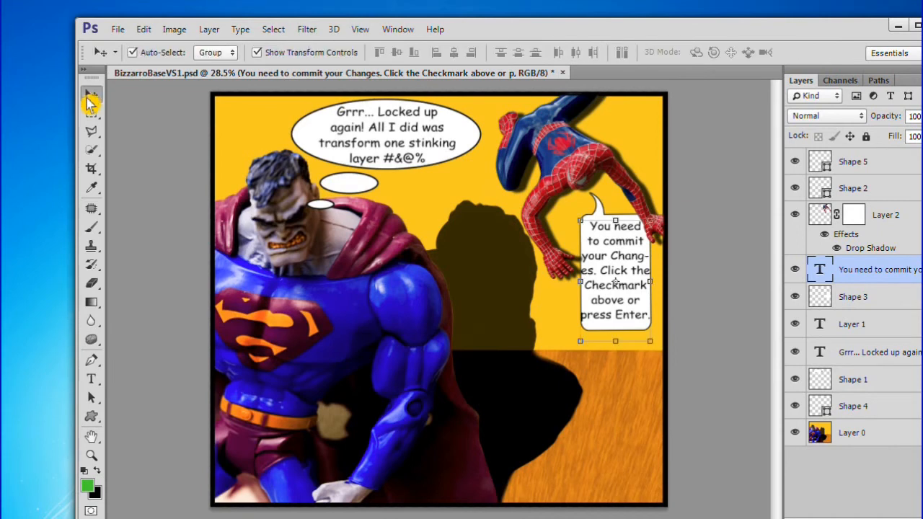
mouse_move(882, 221)
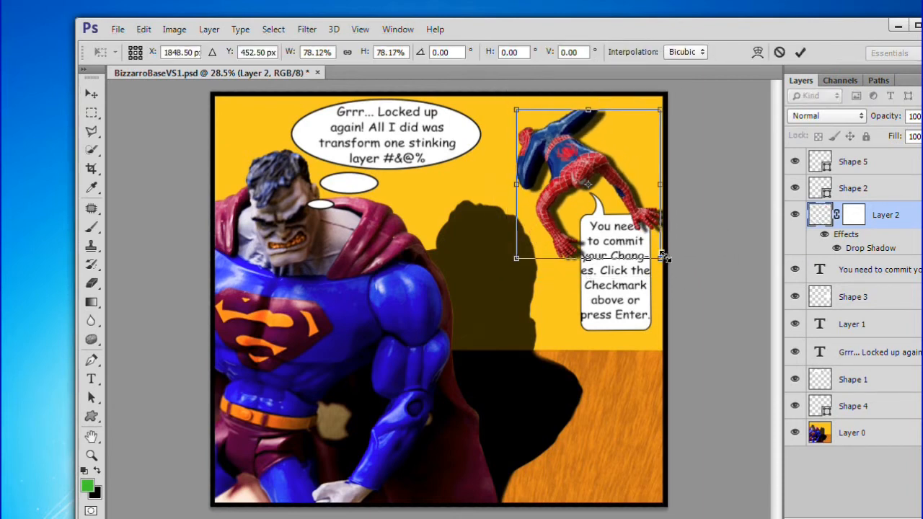
mouse_move(784, 61)
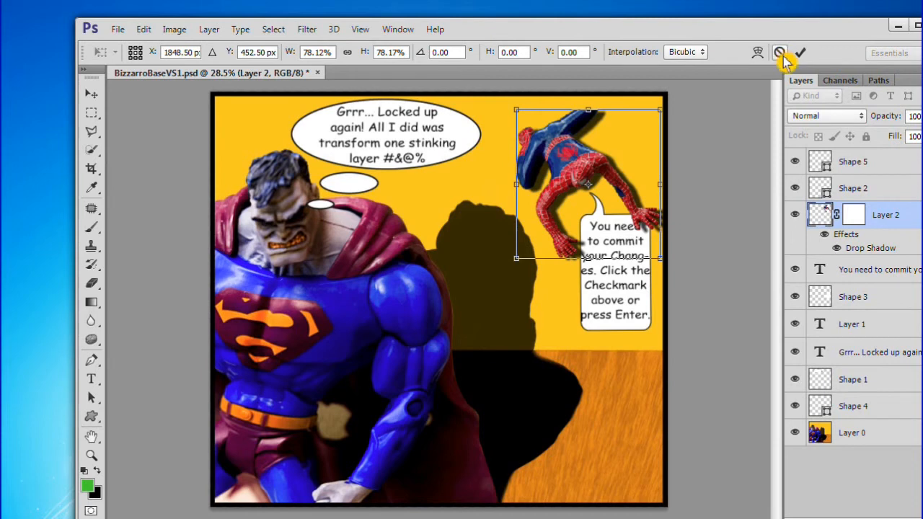
click(799, 52)
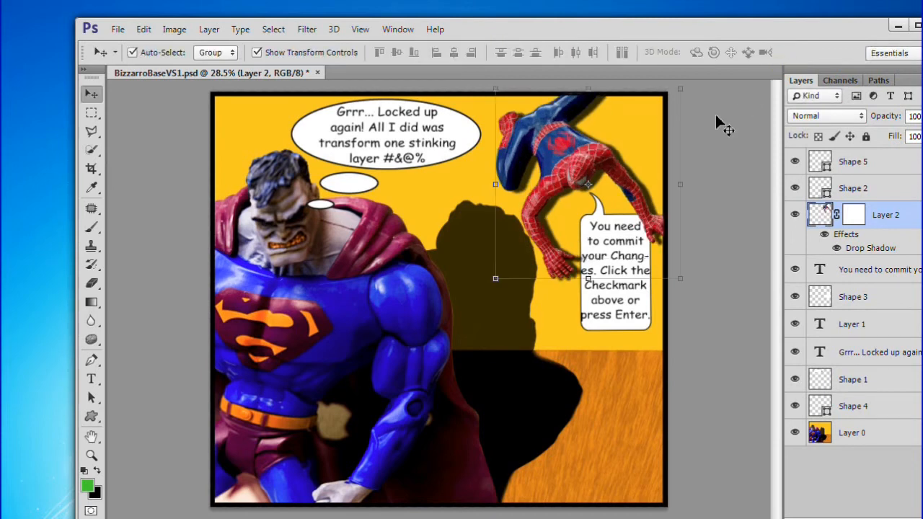
mouse_move(717, 141)
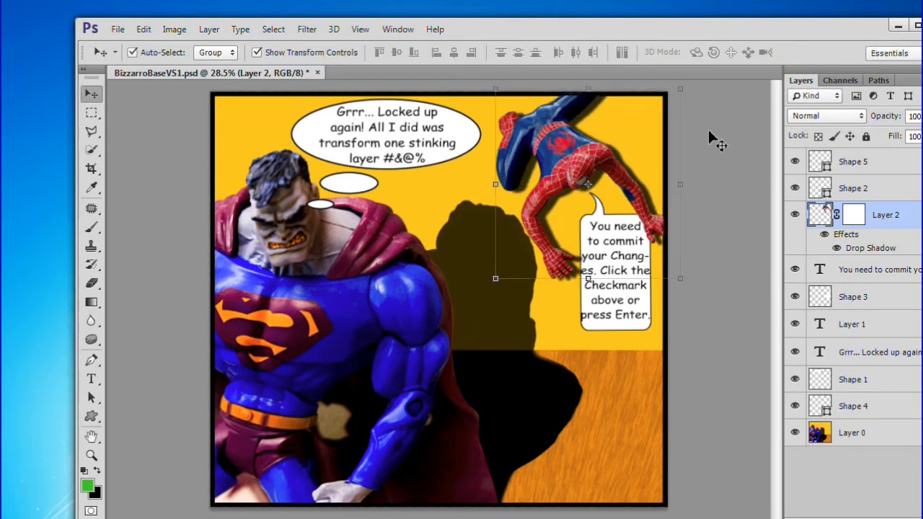
mouse_move(133, 198)
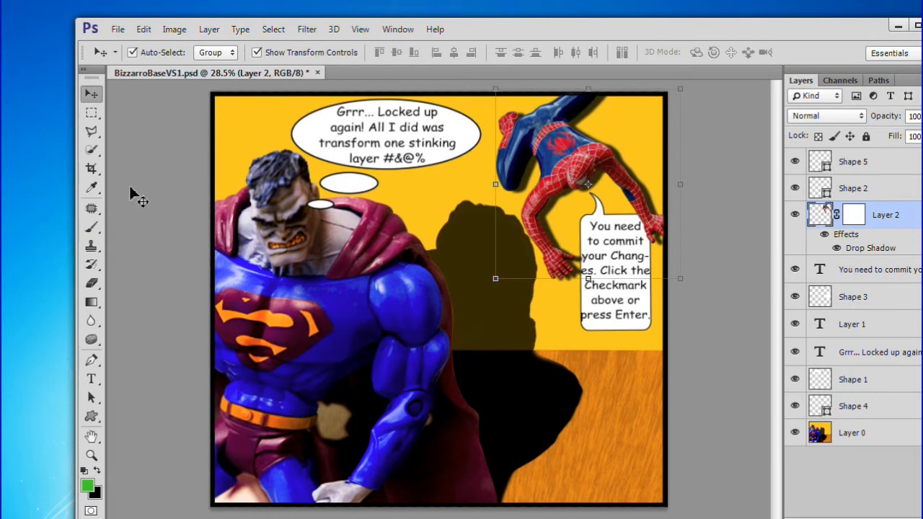
click(91, 169)
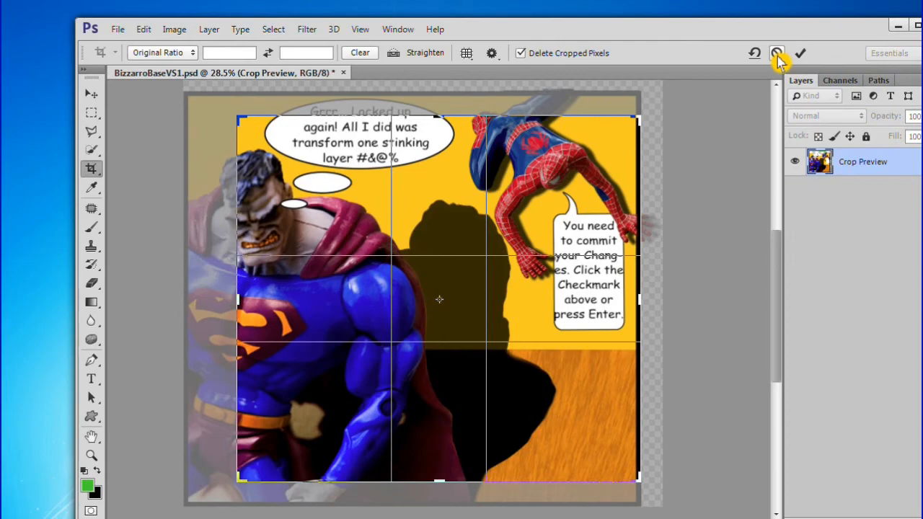
click(800, 53)
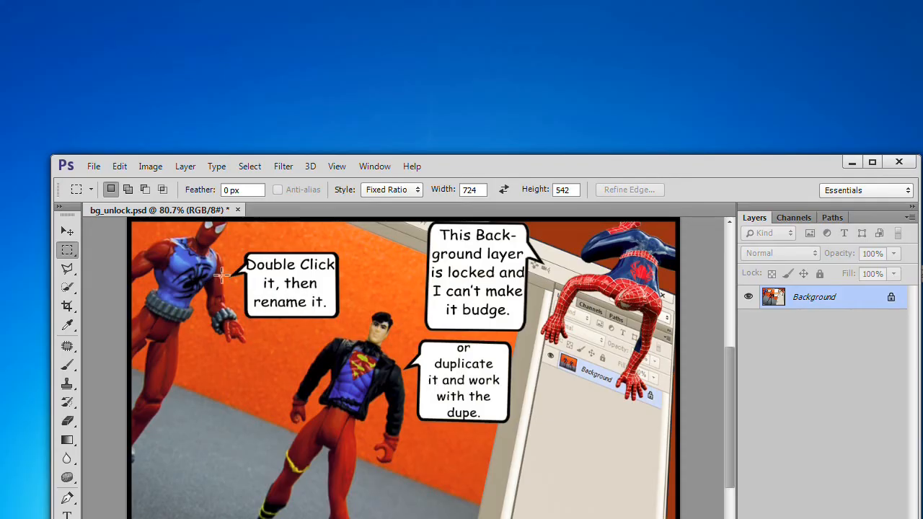
Step: Use Layer > New > Layer from Background, accepting the name Layer 0
click(185, 166)
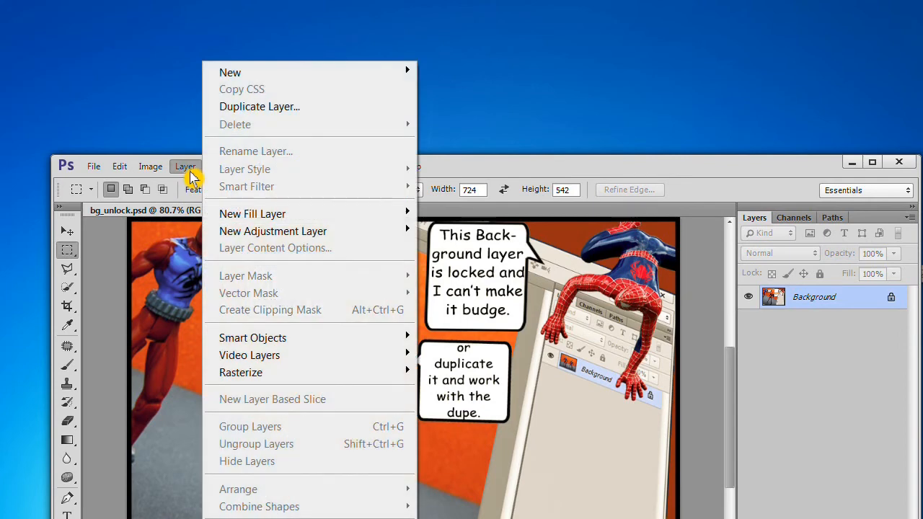
mouse_move(368, 81)
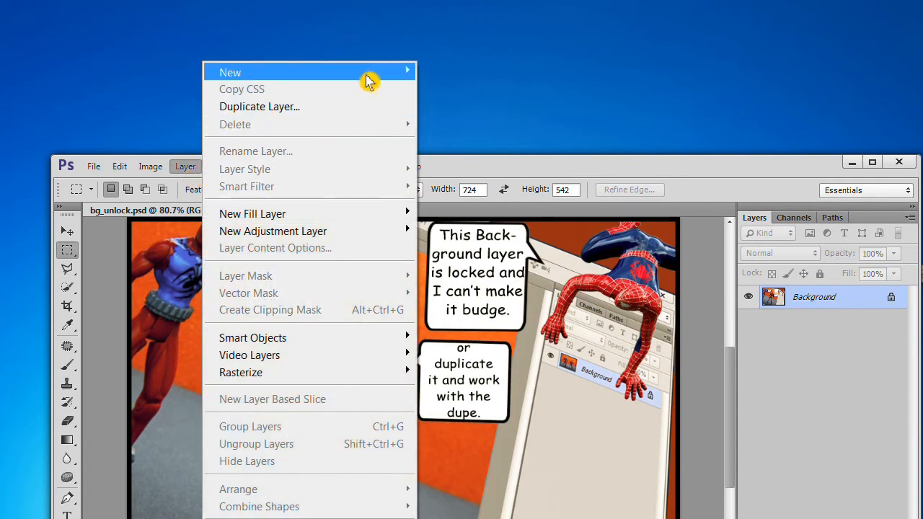
mouse_move(229, 72)
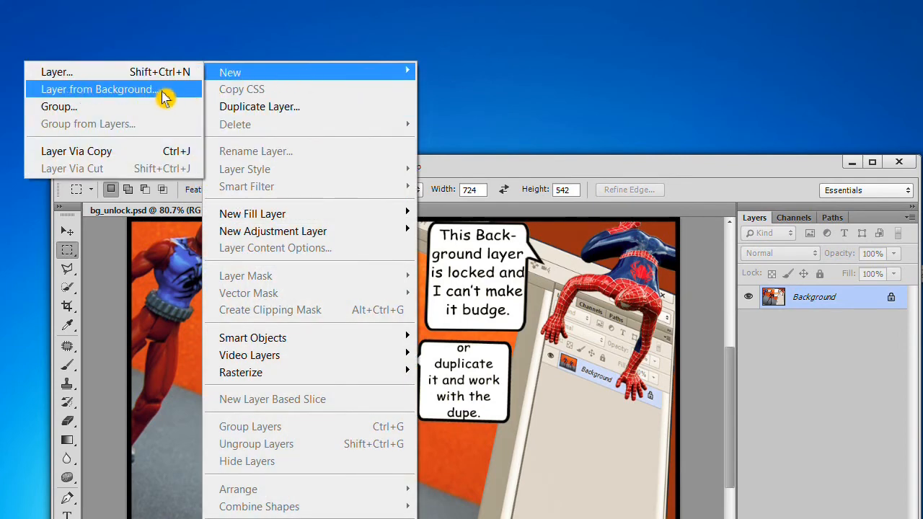
click(98, 89)
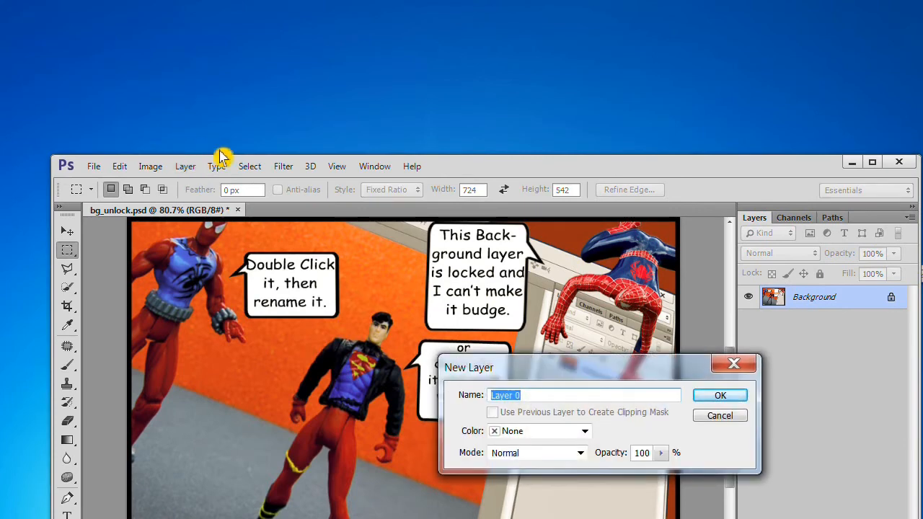
mouse_move(719, 395)
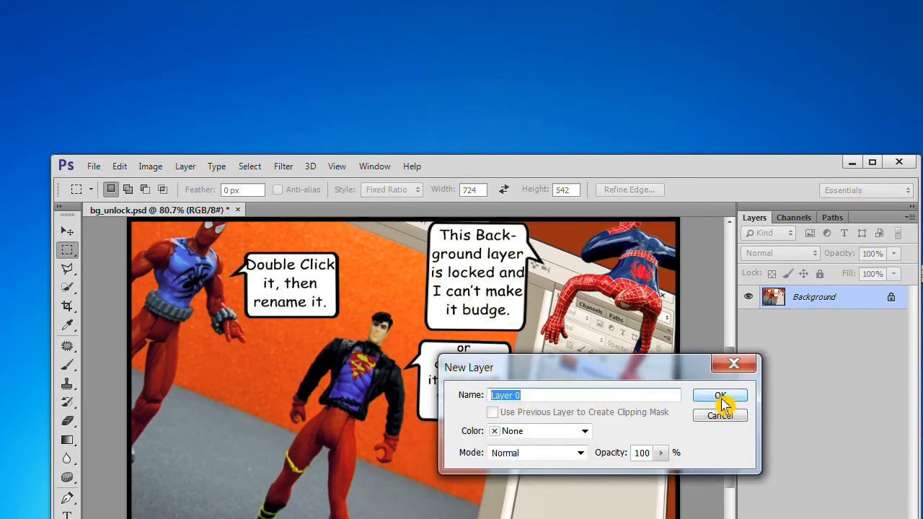
click(719, 395)
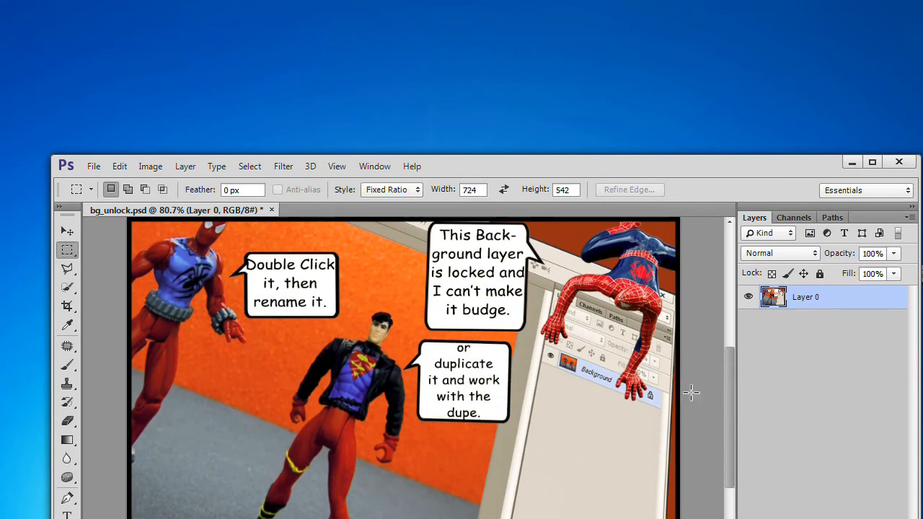
mouse_move(447, 371)
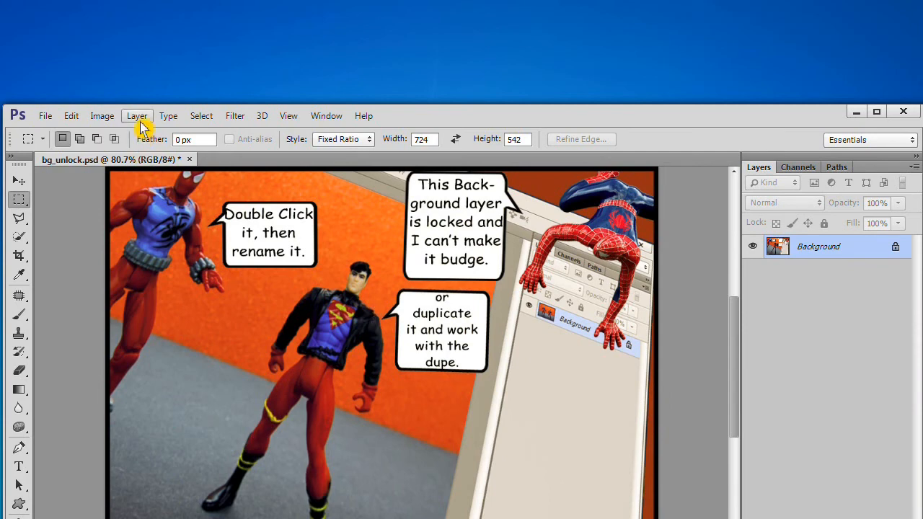
Step: Duplicate the Background layer through Layer > Duplicate Layer
click(137, 116)
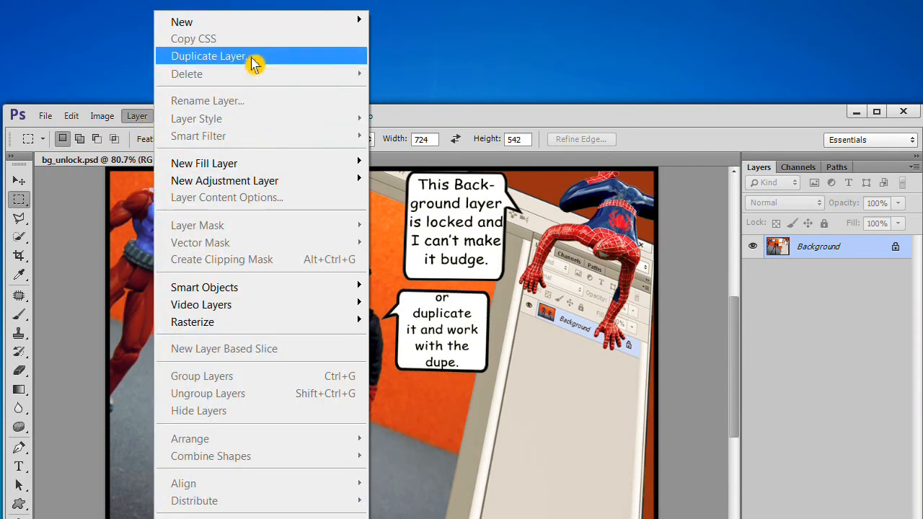
click(208, 55)
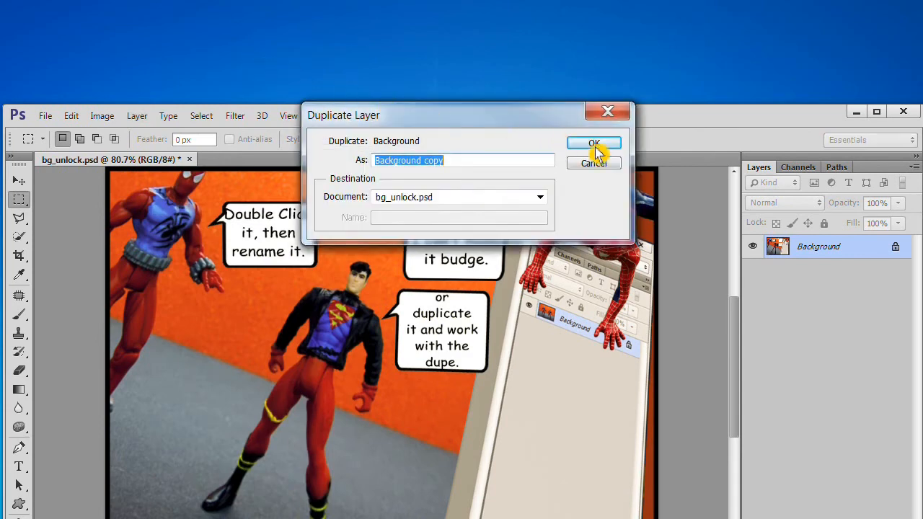
click(593, 143)
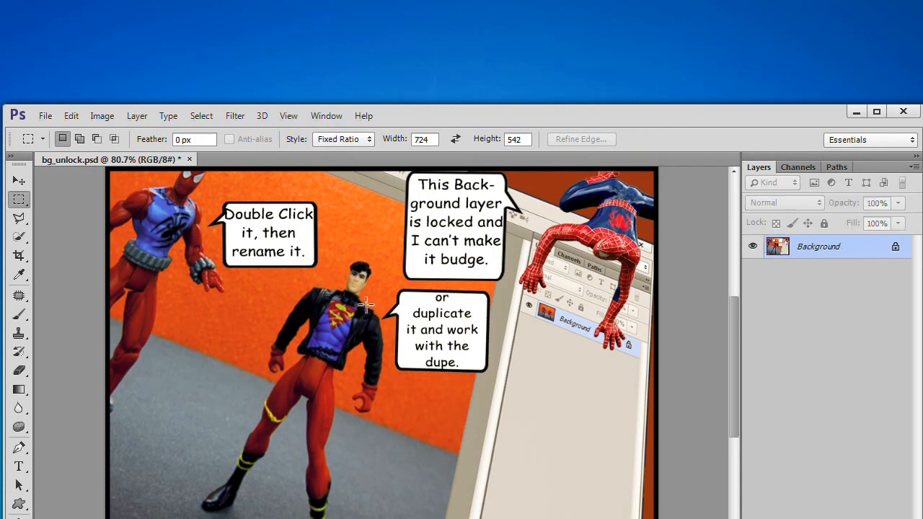
mouse_move(763, 247)
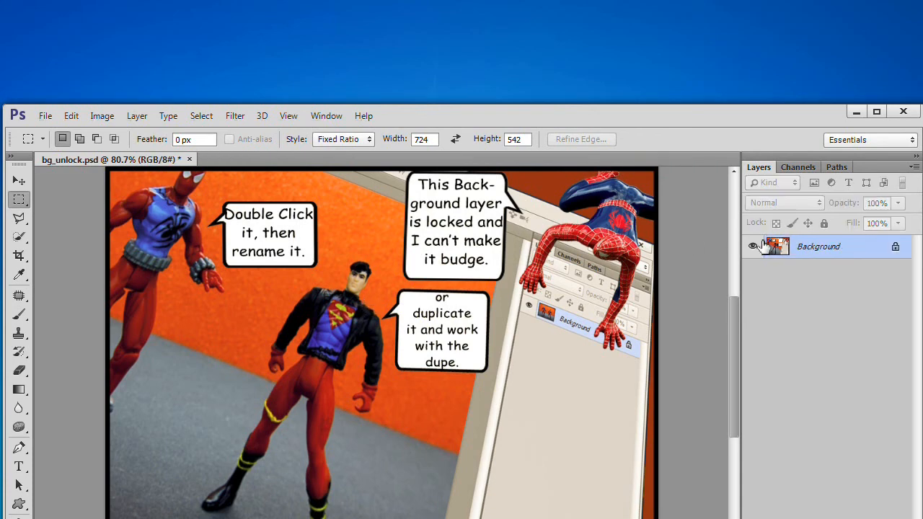
Step: Duplicate Background again via its right-click menu and the New Layer icon
right_click(818, 246)
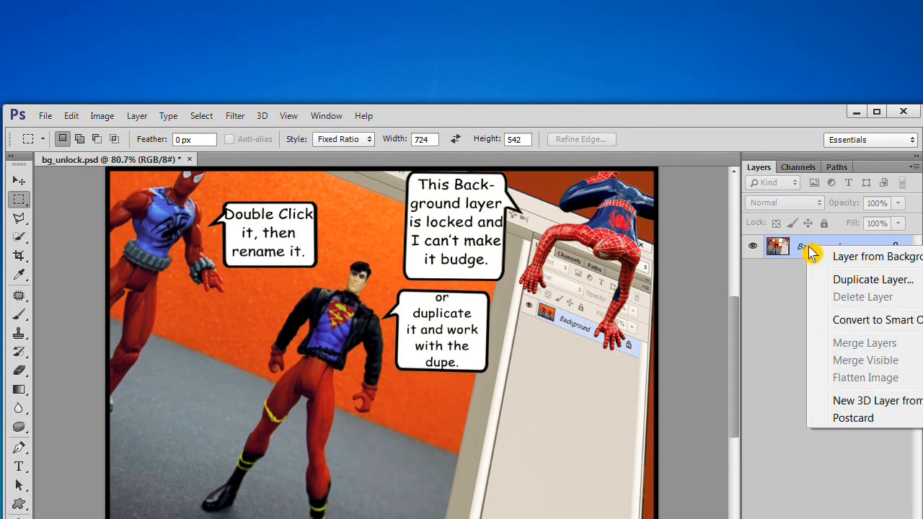
click(873, 280)
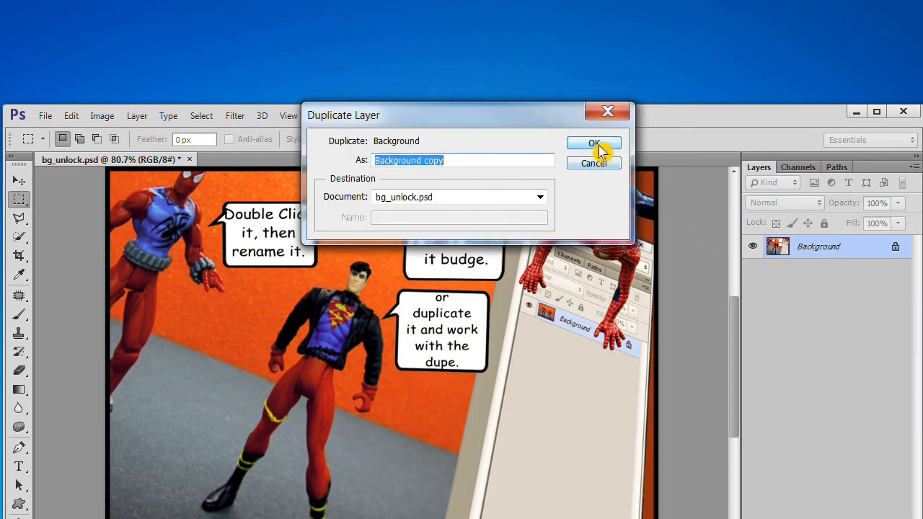
click(593, 163)
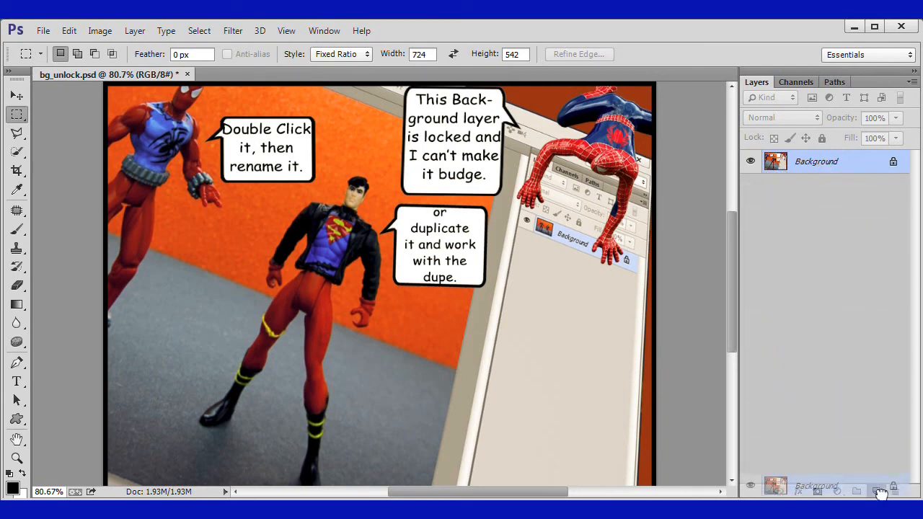
click(879, 491)
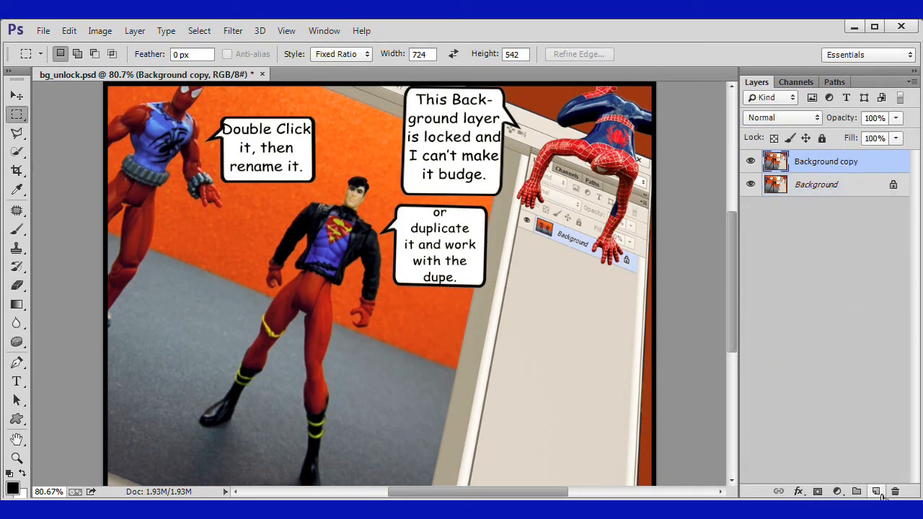